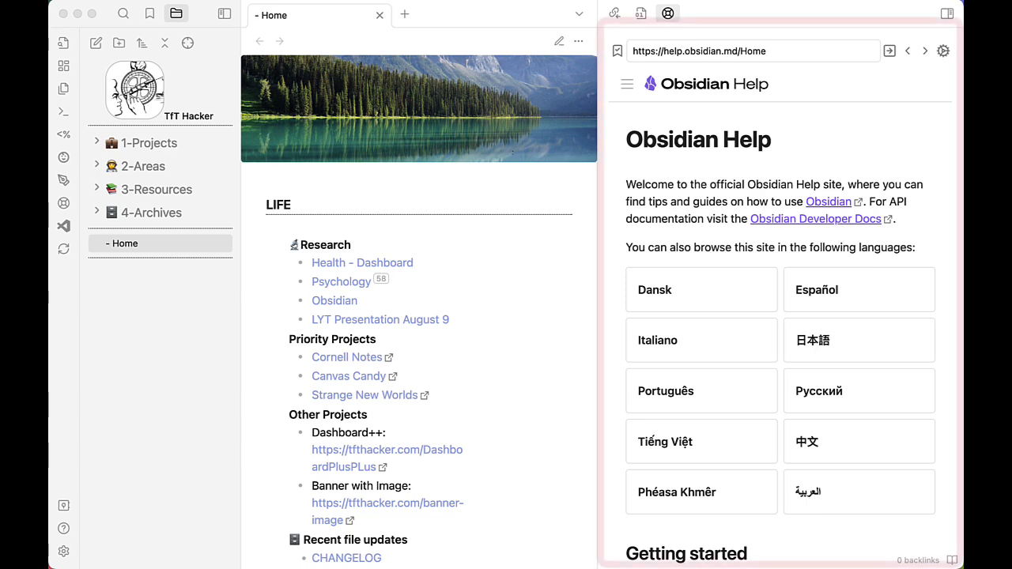
Step: Load the Link notes guide in the help pane and scroll through its first step
{"action": "scroll", "scroll_direction": "down", "scroll_amount": 3}
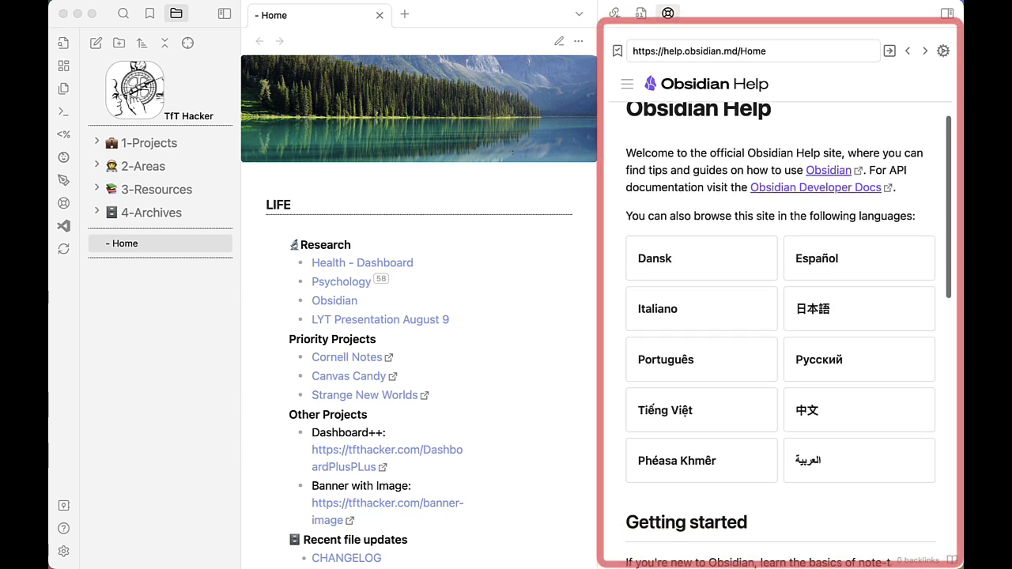
{"action": "scroll", "scroll_direction": "down", "scroll_amount": 3}
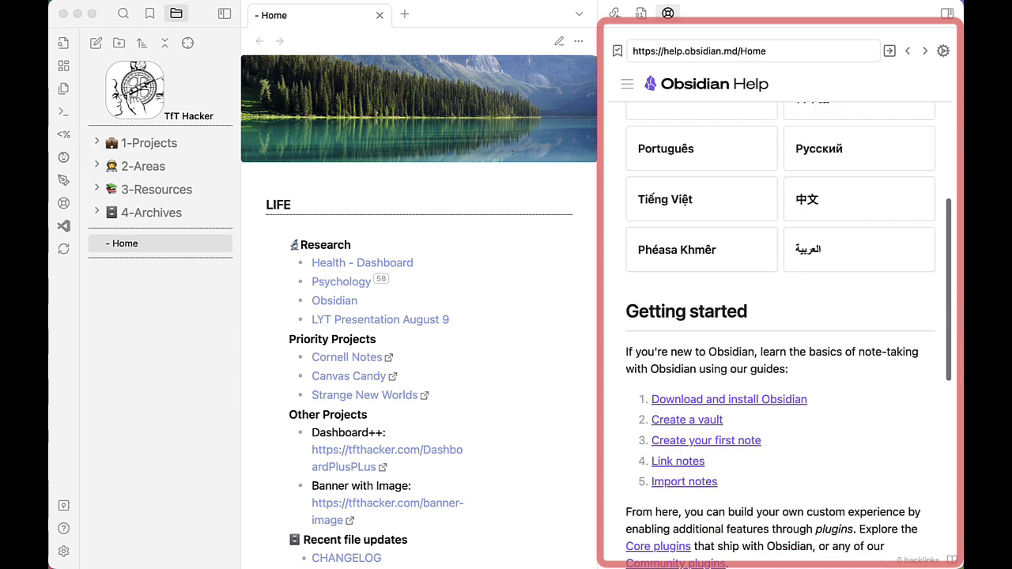
{"action": "scroll", "scroll_direction": "down", "scroll_amount": 3}
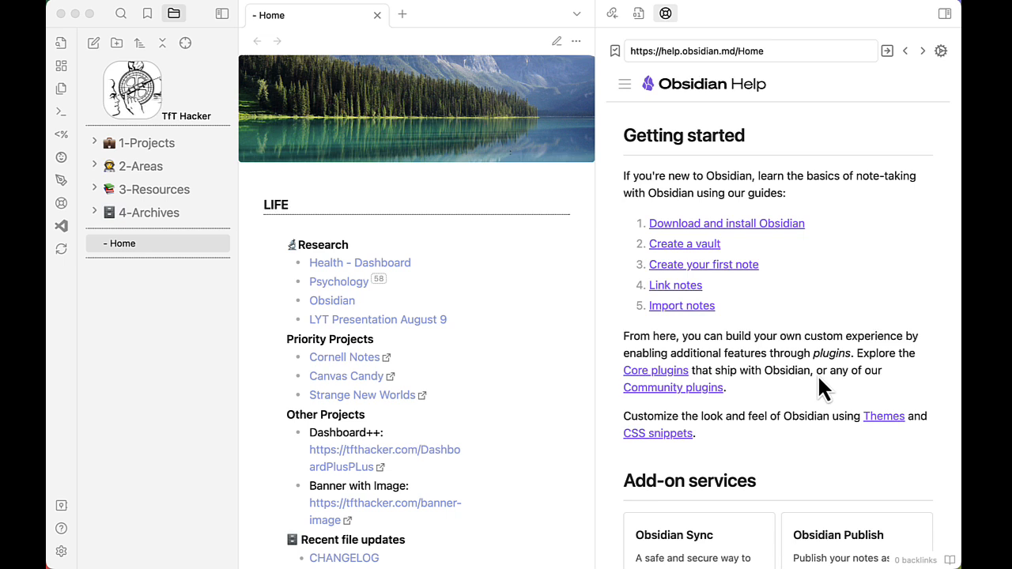
{"action": "mouse_move", "coordinate": [461, 304]}
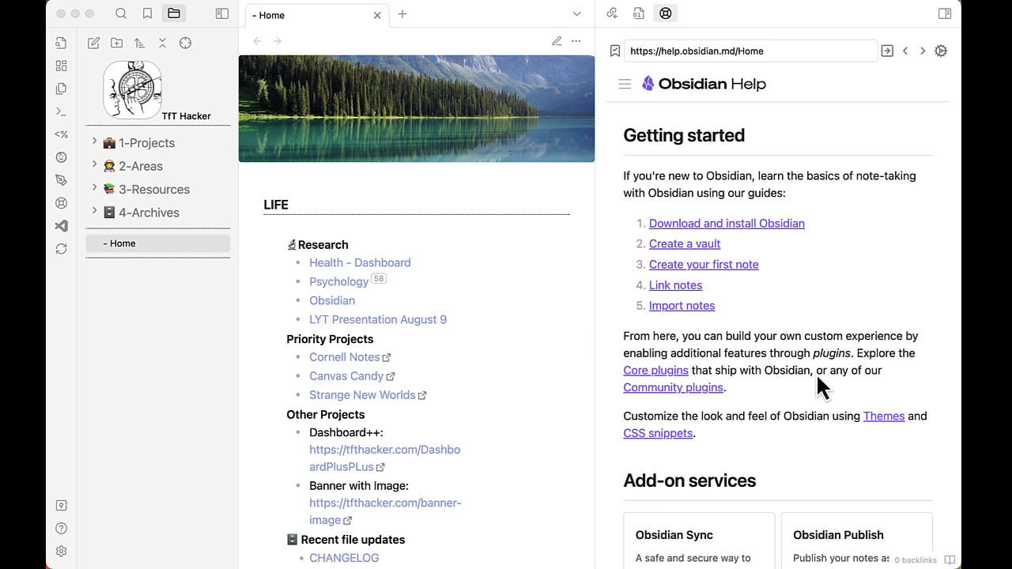
{"action": "mouse_move", "coordinate": [694, 300]}
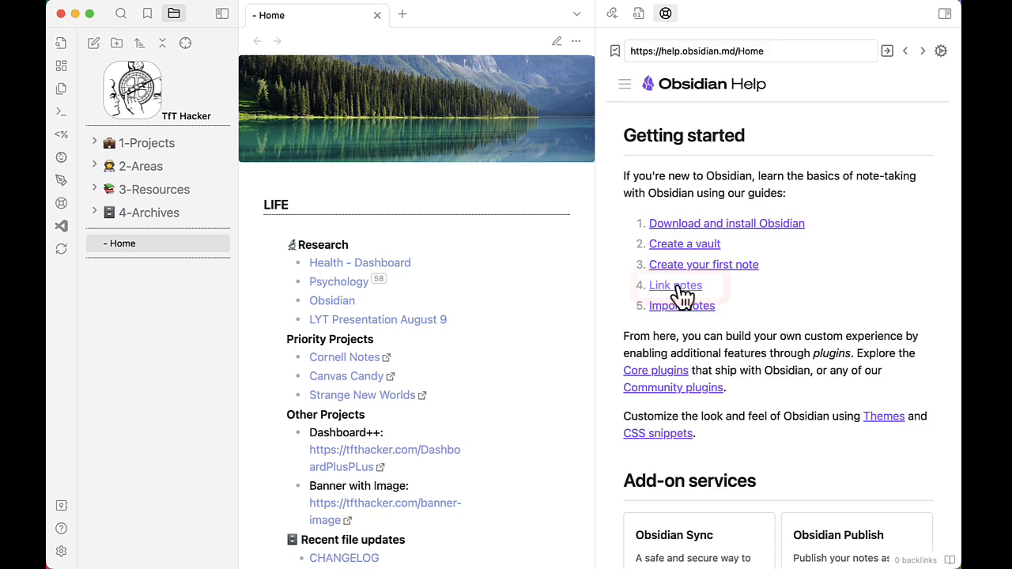
{"action": "left_click", "coordinate": [675, 285]}
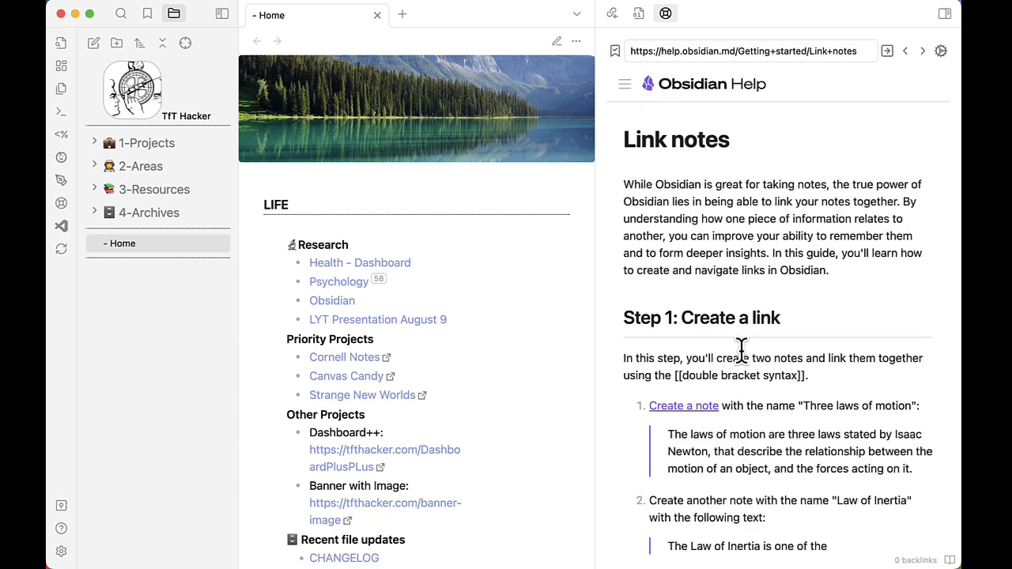
{"action": "scroll", "scroll_direction": "down", "scroll_amount": 3}
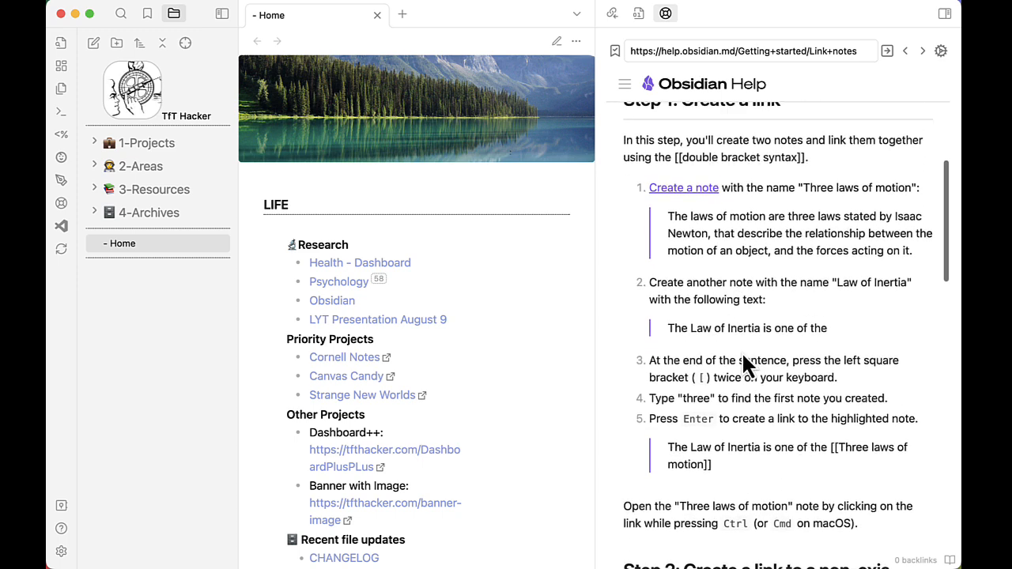
{"action": "scroll", "scroll_direction": "down", "scroll_amount": 3}
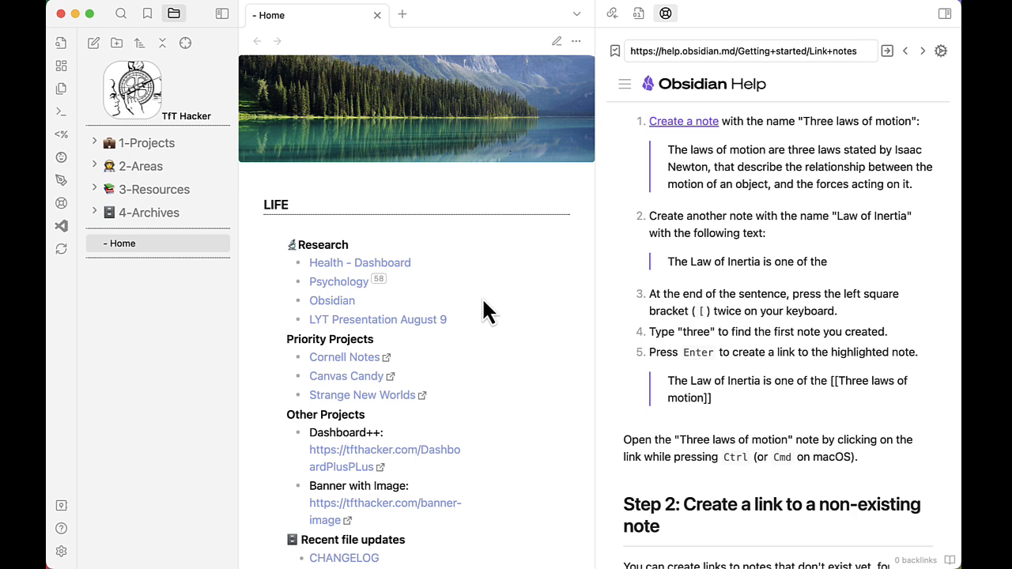
{"action": "mouse_move", "coordinate": [771, 114]}
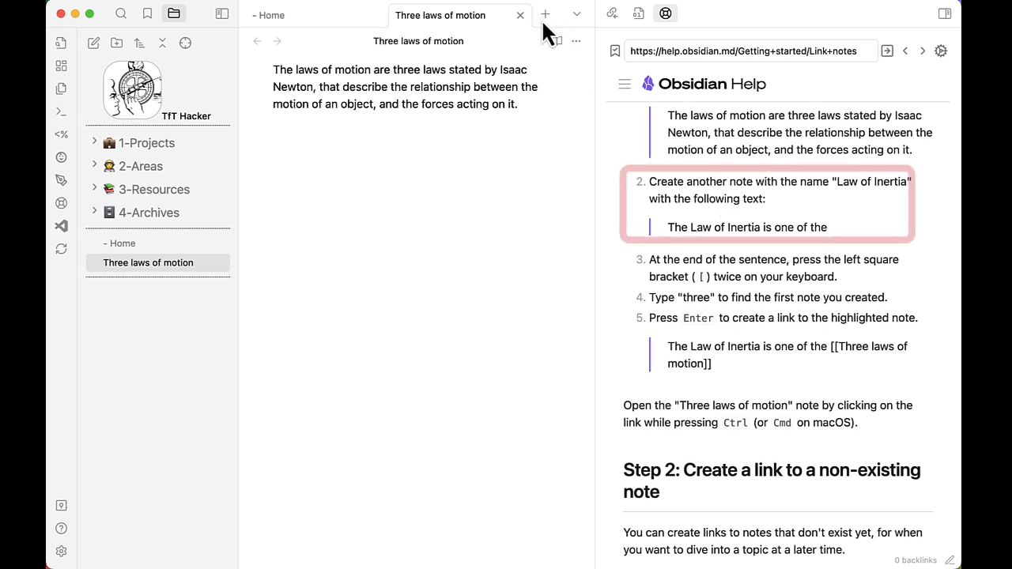
Step: Create a new note reading 'The Law of Inertia is one of the' ending with a [[th link to Three laws of motion
{"action": "left_click", "coordinate": [544, 14]}
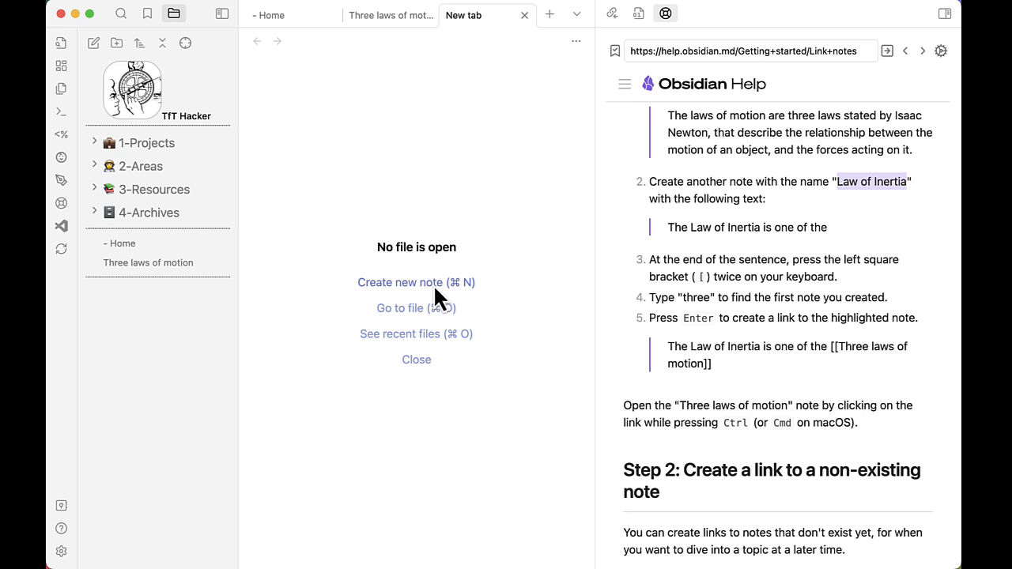
{"action": "left_click", "coordinate": [400, 281]}
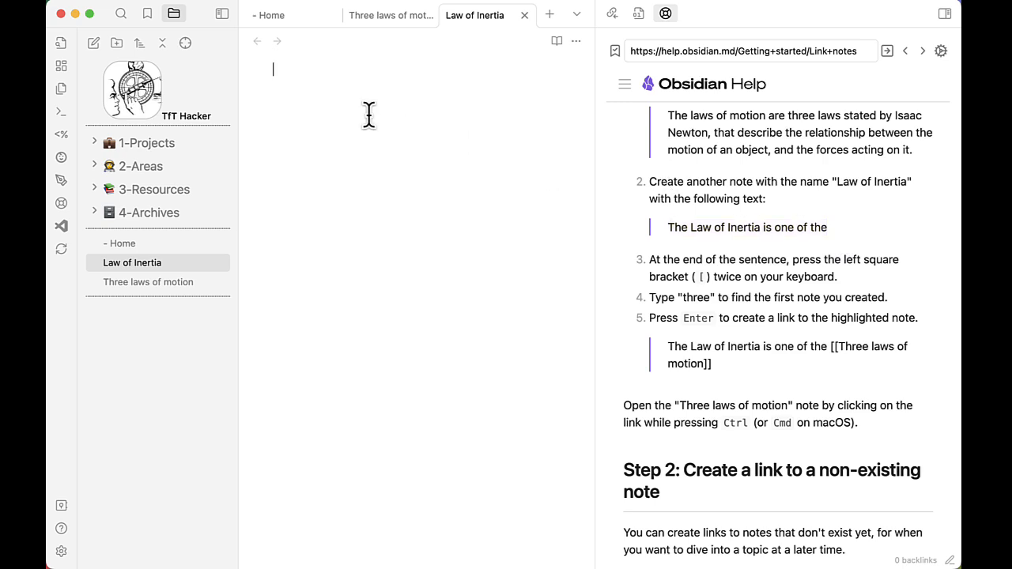
{"action": "type", "text": "The Law of Inertia is one of the"}
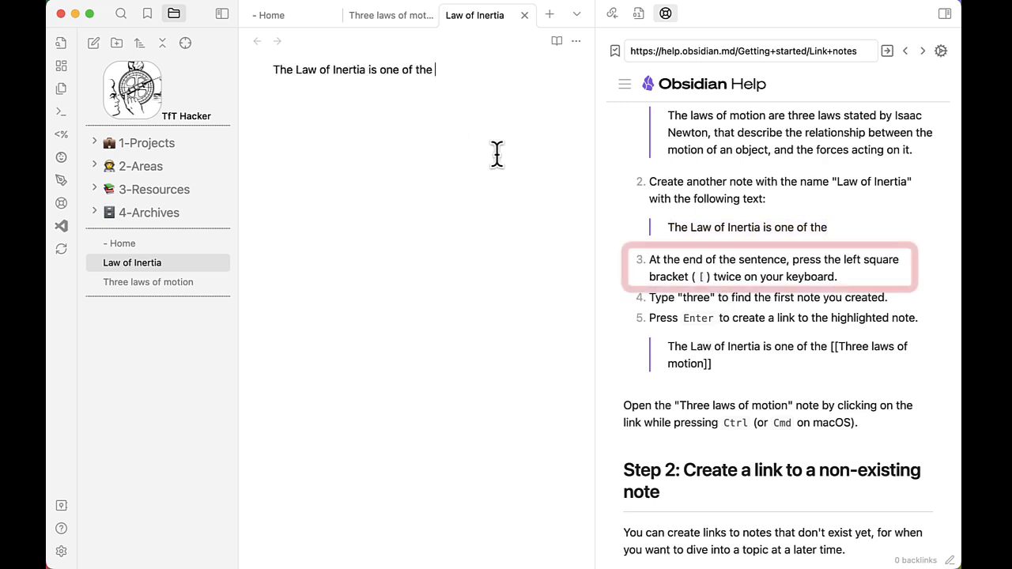
{"action": "mouse_move", "coordinate": [487, 141]}
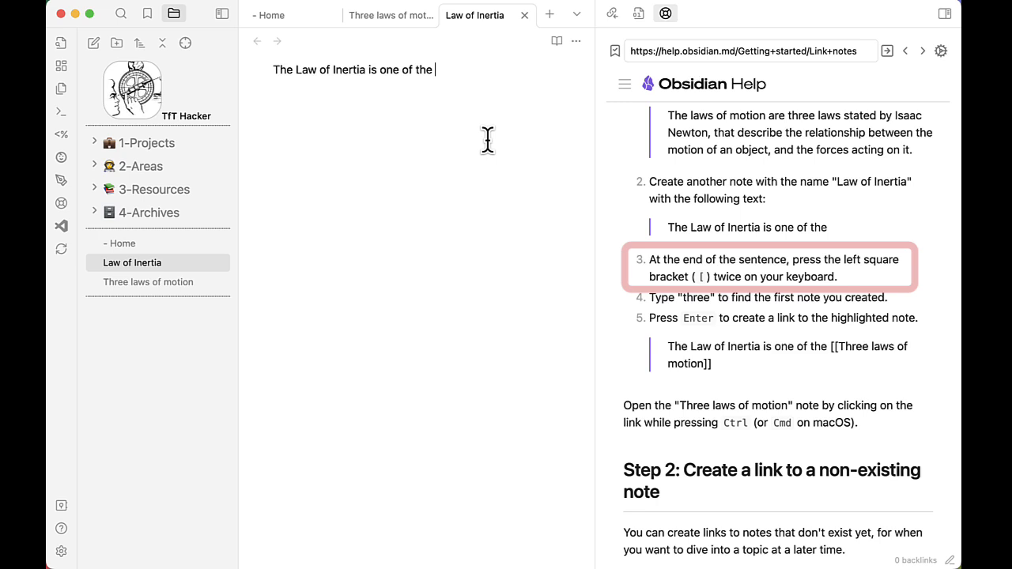
{"action": "type", "text": "[["}
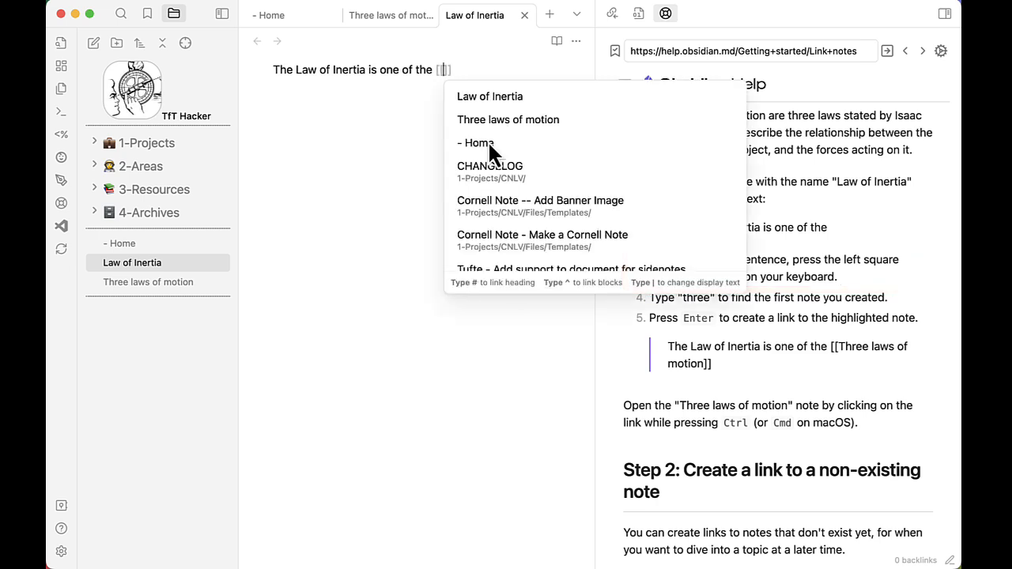
{"action": "type", "text": "th"}
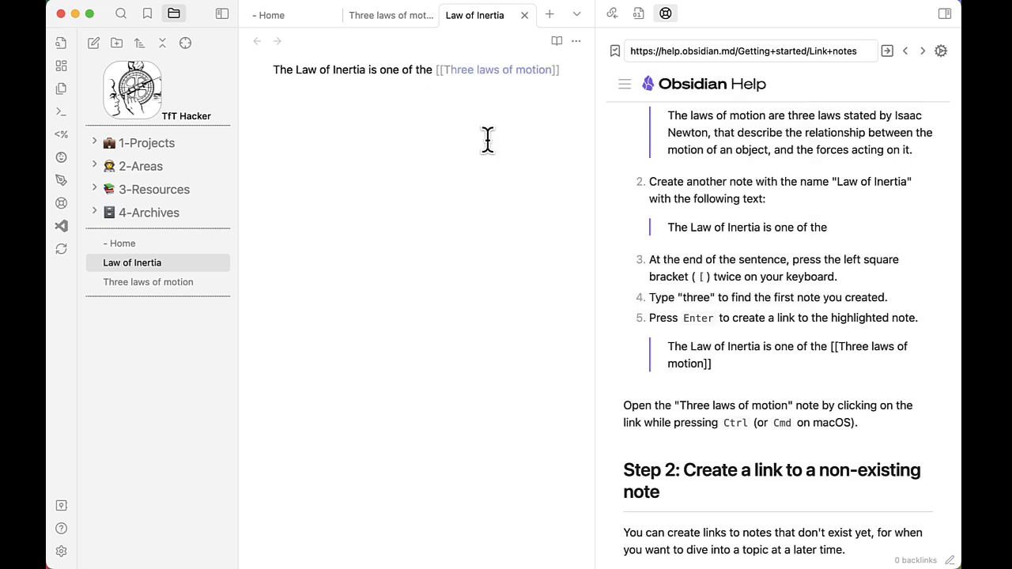
{"action": "mouse_move", "coordinate": [813, 259]}
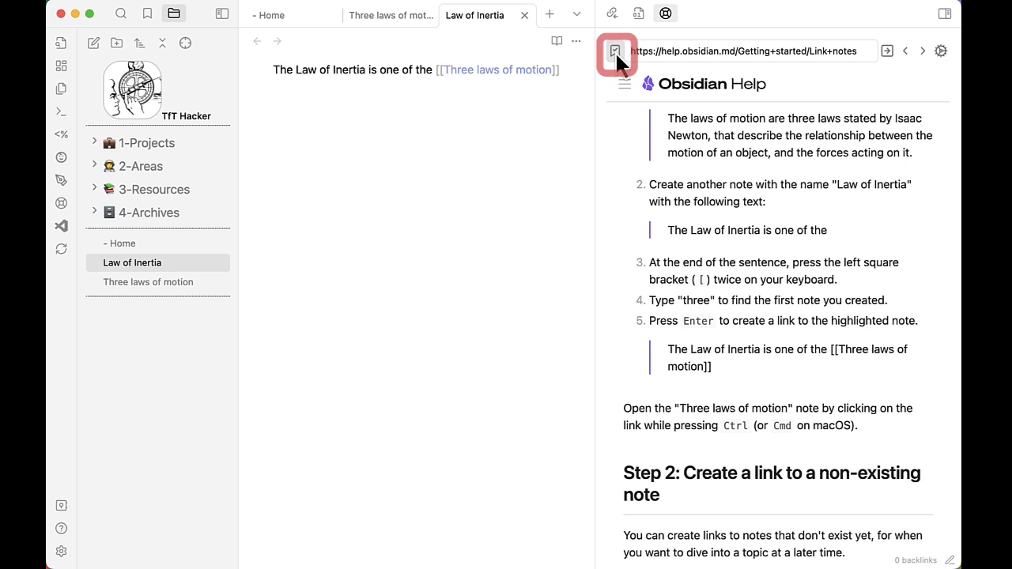
Step: Browse the help sources, viewing the Query all the things and Templater documentation pages
{"action": "left_click", "coordinate": [616, 51]}
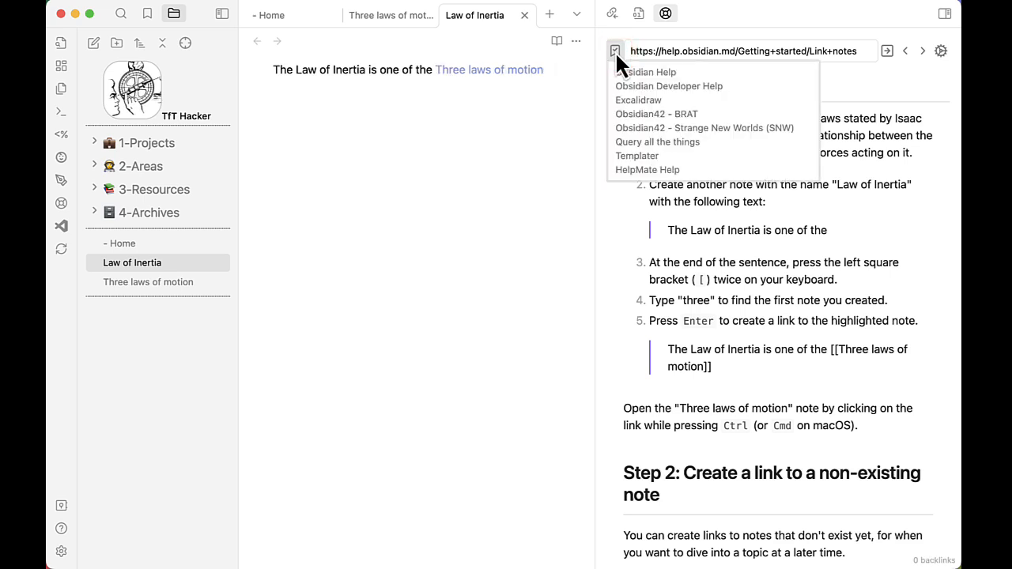
{"action": "mouse_move", "coordinate": [702, 91]}
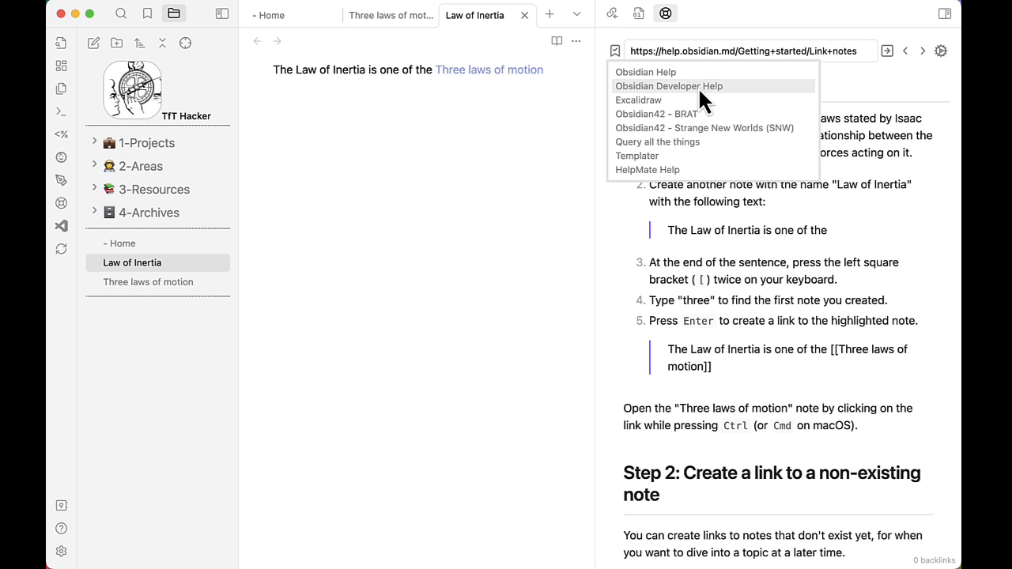
{"action": "mouse_move", "coordinate": [704, 128]}
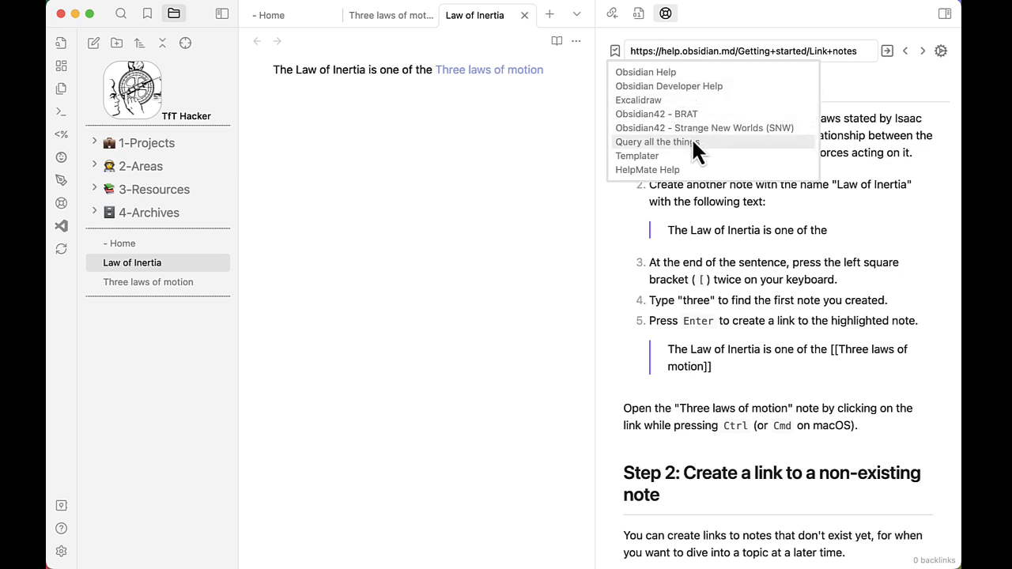
{"action": "mouse_move", "coordinate": [652, 100]}
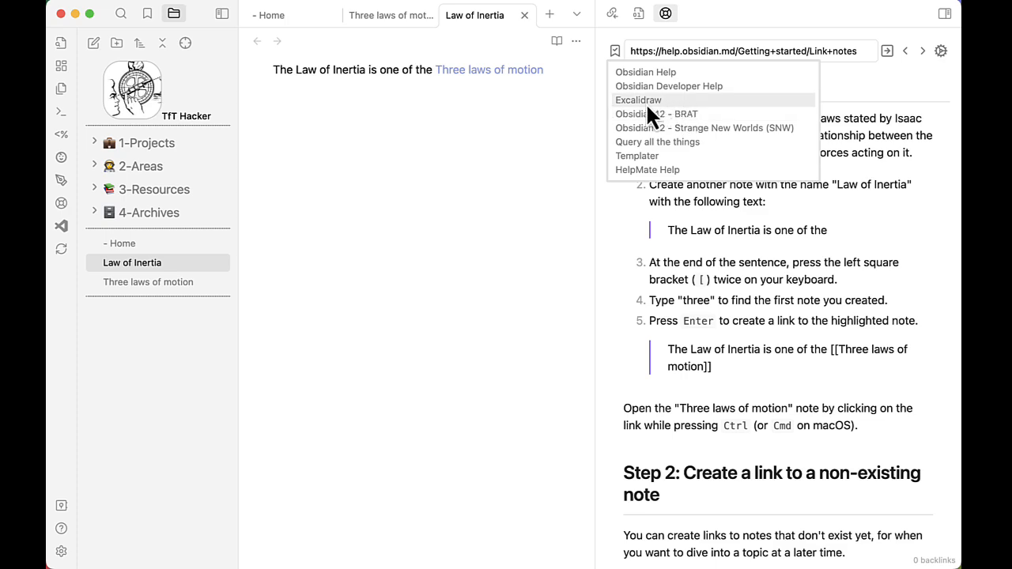
{"action": "left_click", "coordinate": [639, 100]}
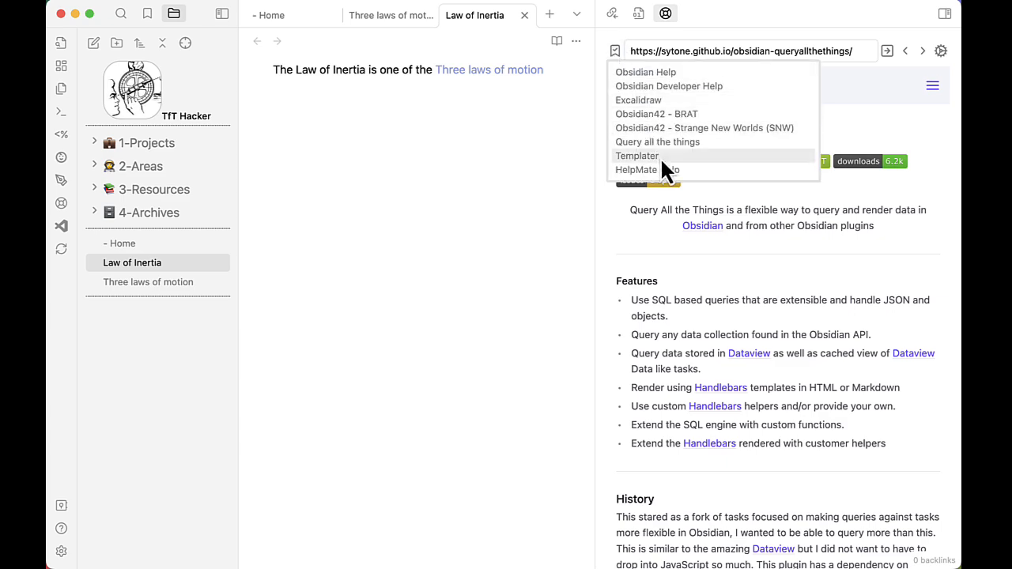
{"action": "left_click", "coordinate": [636, 169]}
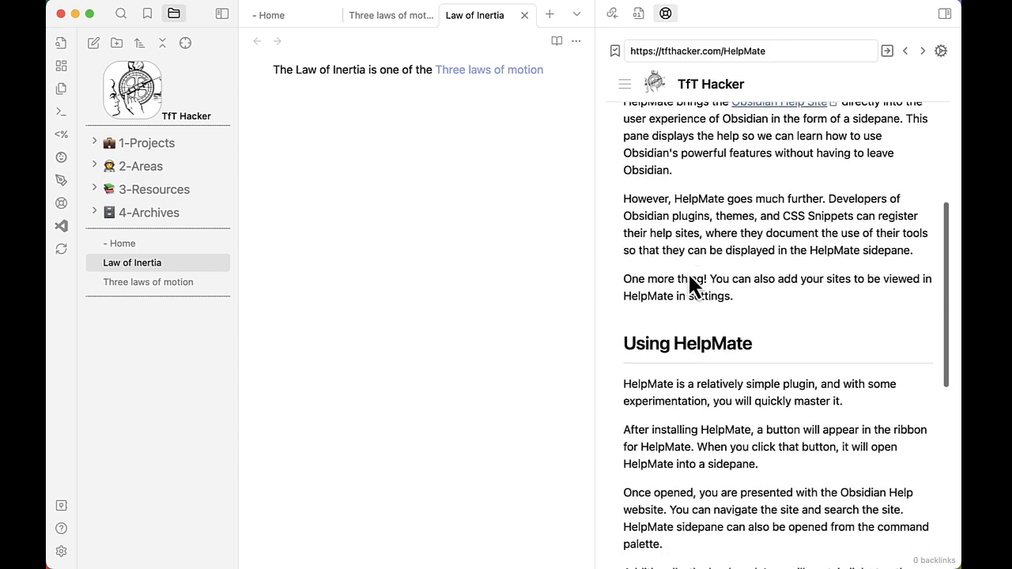
{"action": "scroll", "scroll_direction": "down", "scroll_amount": 3}
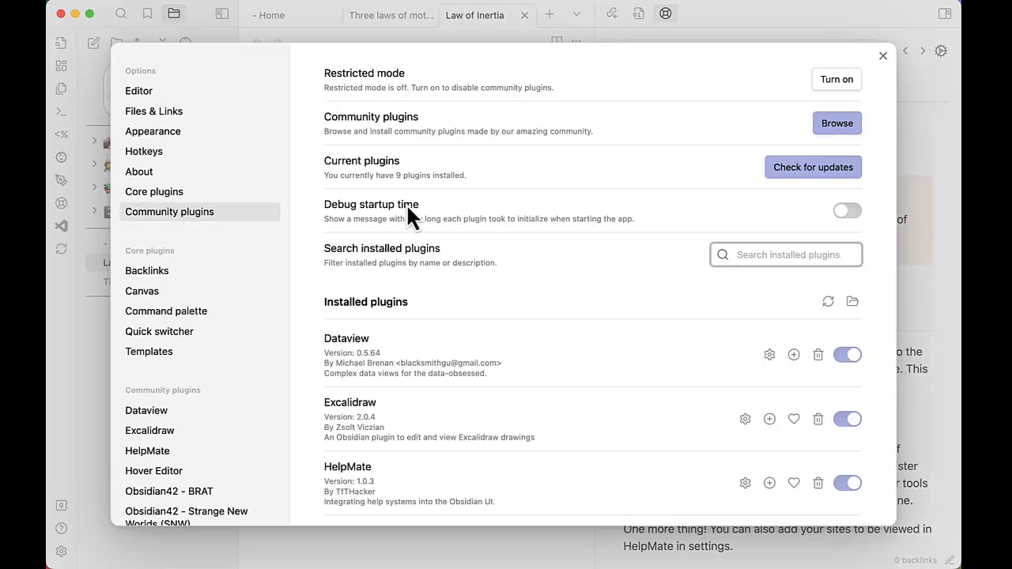
Step: Search the community plugin browser for 'hotkey', then install and enable Hotkey Helper
{"action": "left_click", "coordinate": [836, 123]}
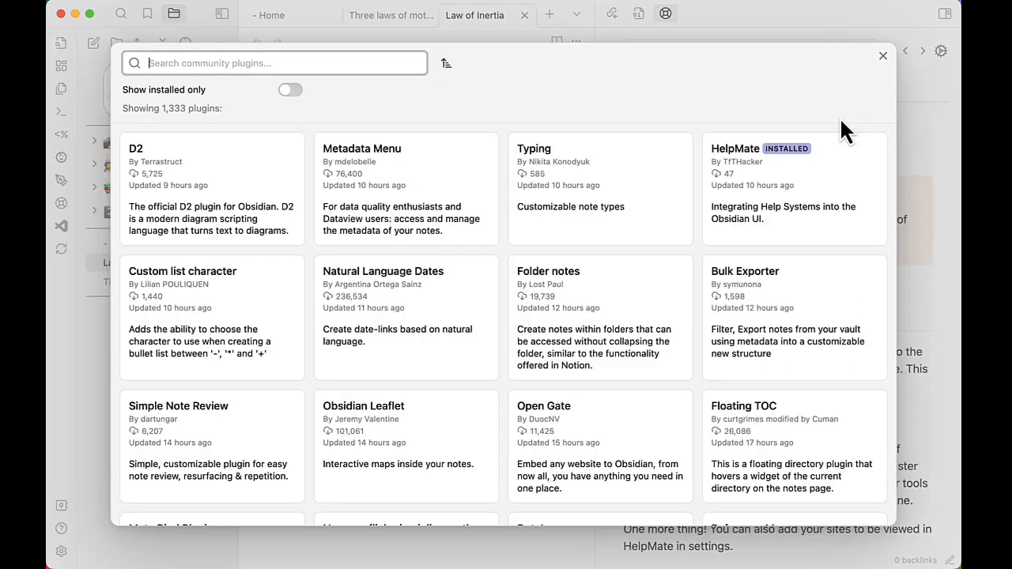
{"action": "type", "text": "helpma"}
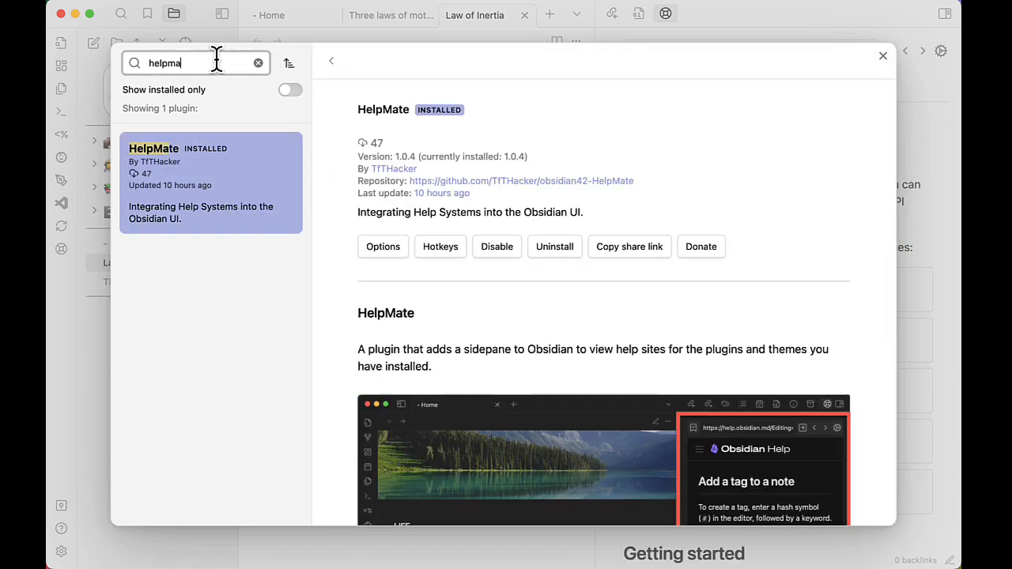
{"action": "type", "text": "hotkey"}
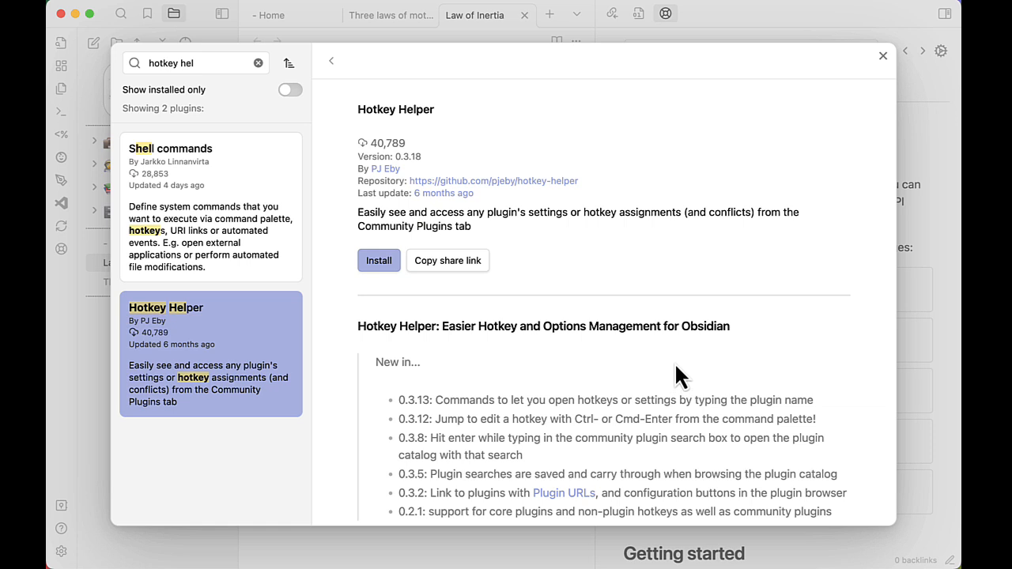
{"action": "left_click", "coordinate": [379, 259]}
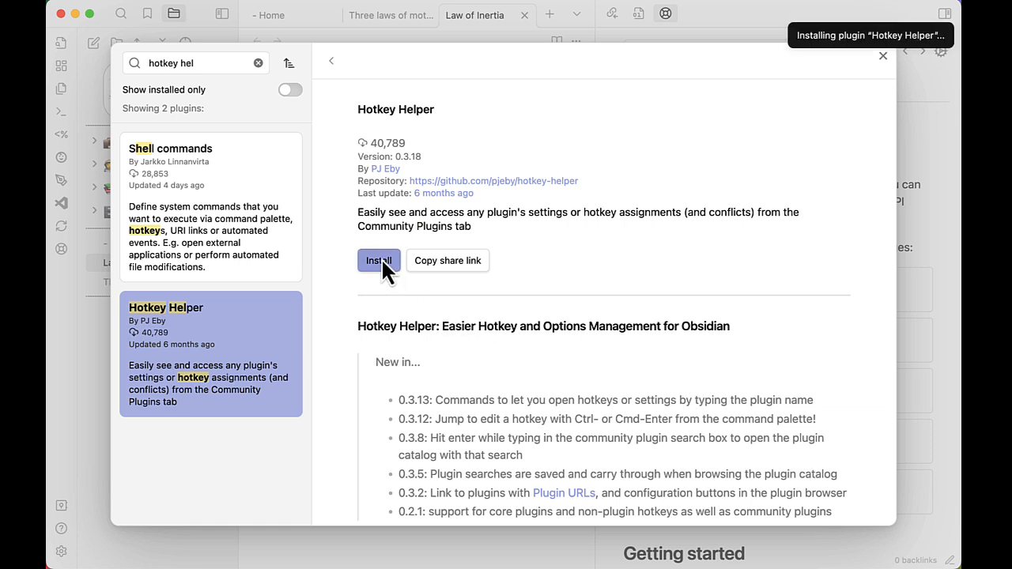
{"action": "left_click", "coordinate": [380, 259]}
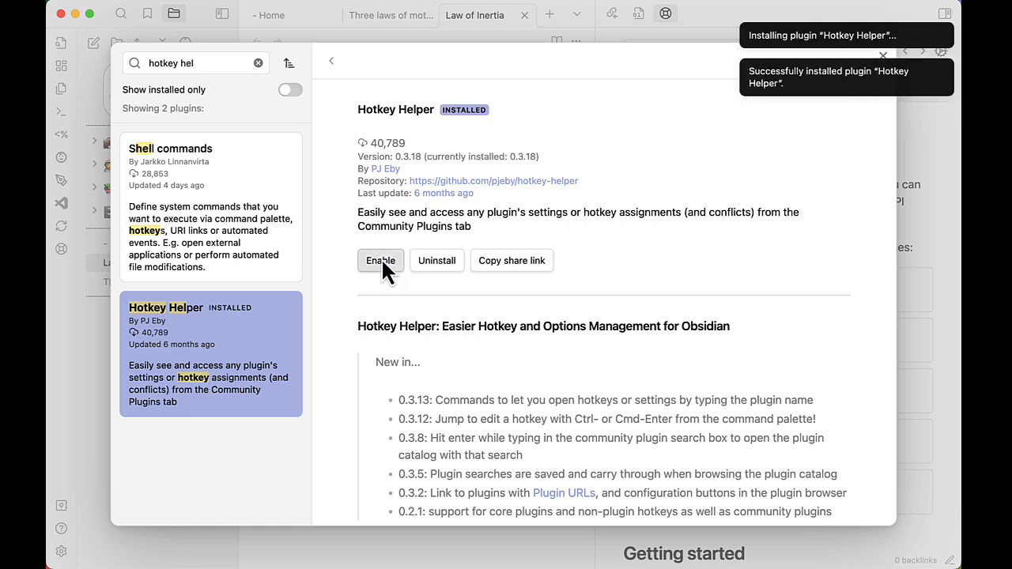
{"action": "left_click", "coordinate": [379, 260]}
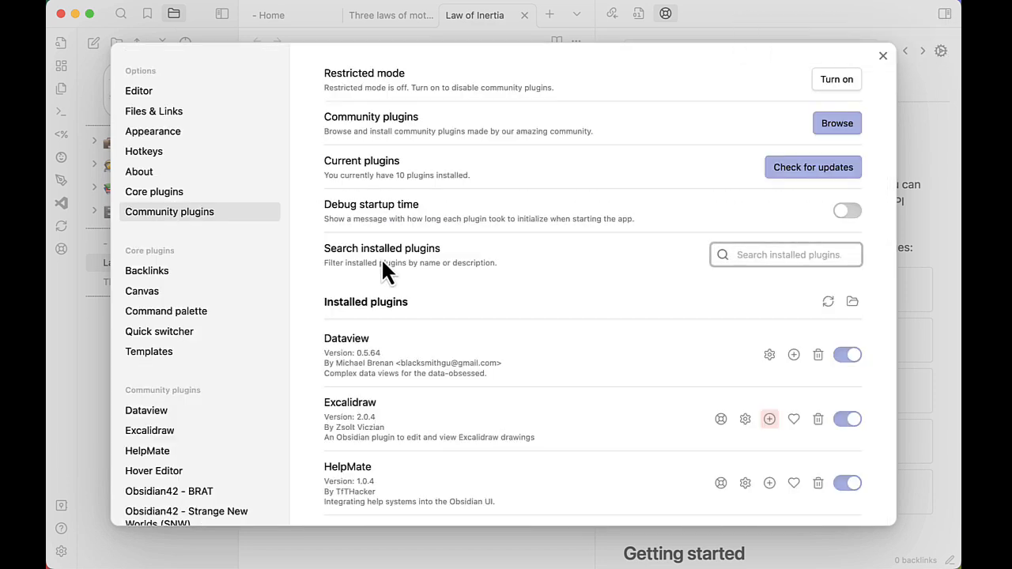
{"action": "scroll", "scroll_direction": "down", "scroll_amount": 3}
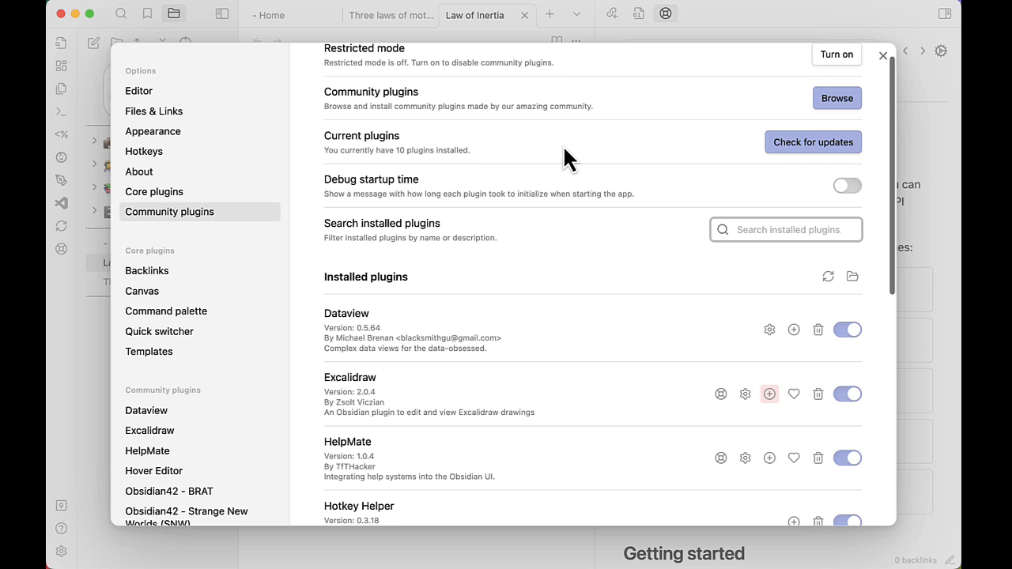
{"action": "scroll", "scroll_direction": "down", "scroll_amount": 3}
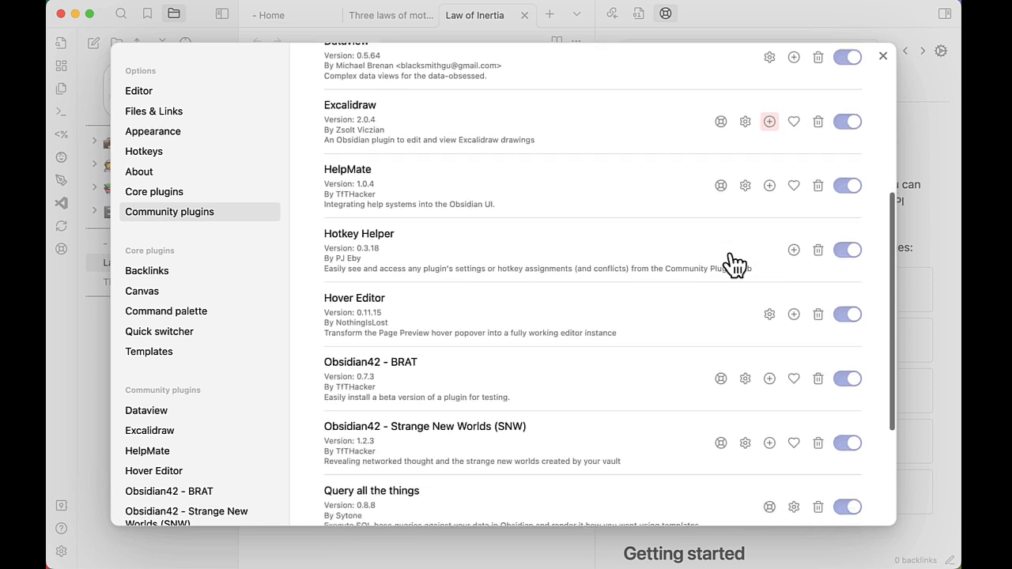
{"action": "scroll", "scroll_direction": "down", "scroll_amount": 3}
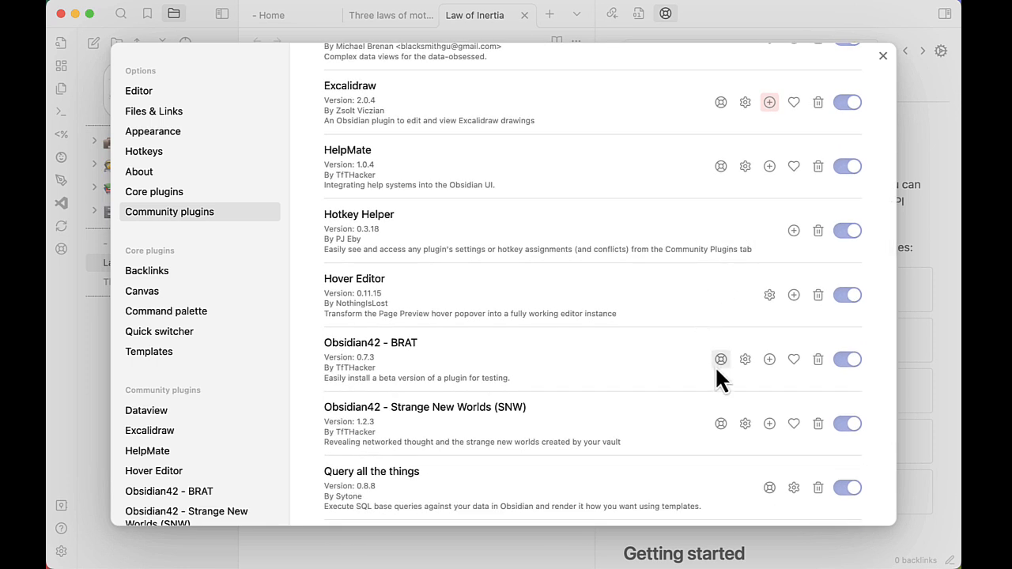
{"action": "mouse_move", "coordinate": [721, 166]}
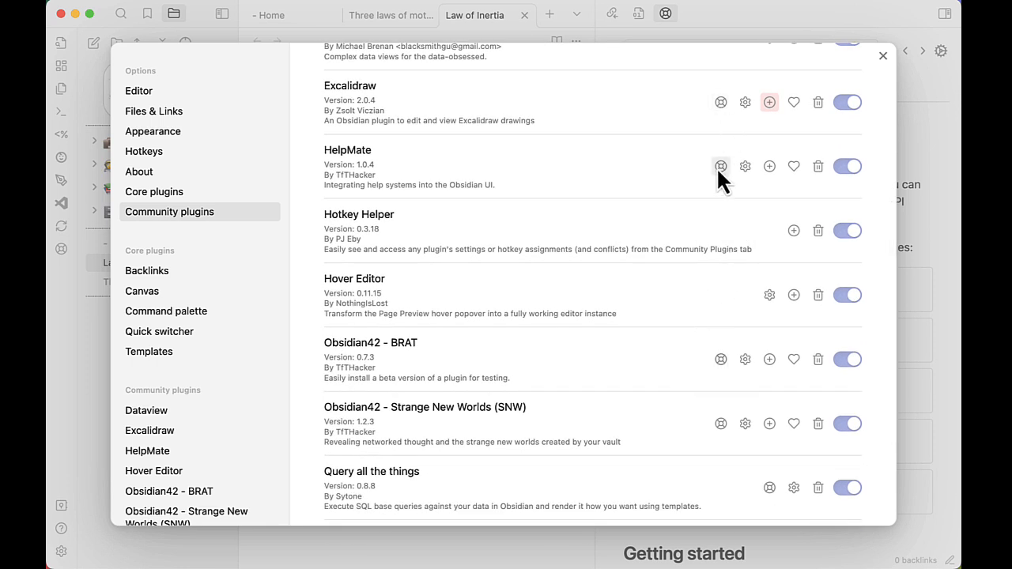
{"action": "scroll", "scroll_direction": "down", "scroll_amount": 3}
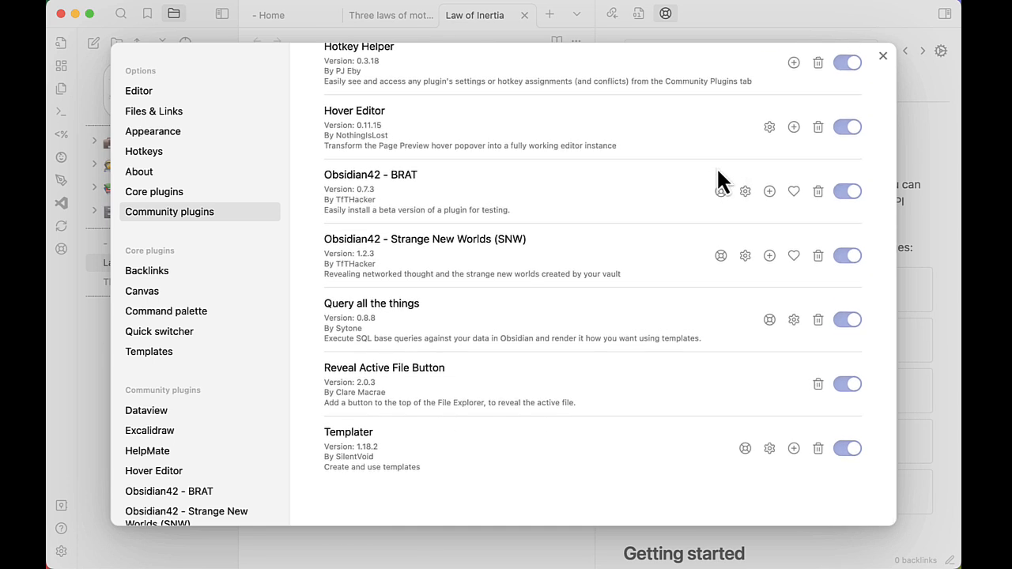
{"action": "mouse_move", "coordinate": [746, 493]}
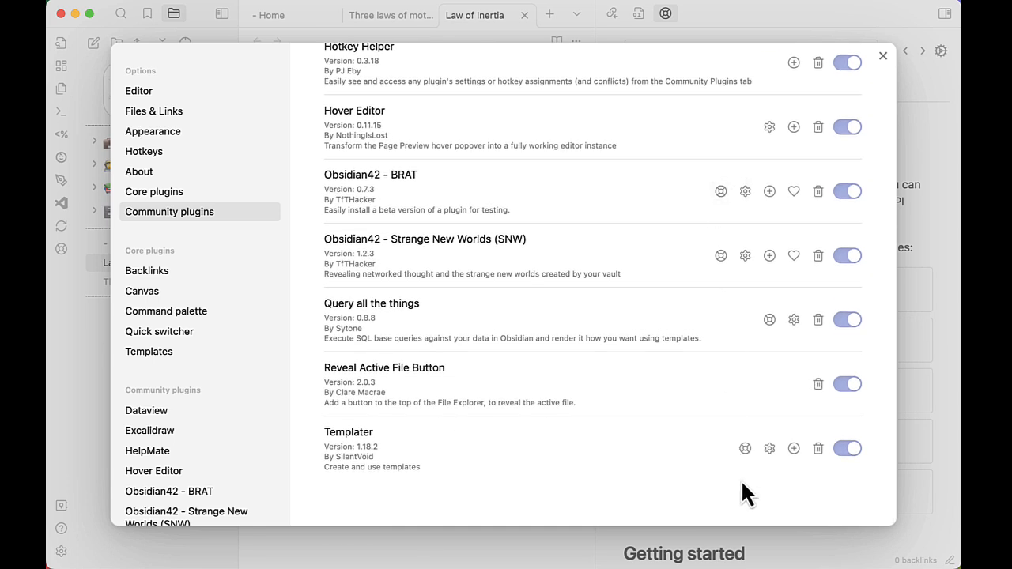
{"action": "mouse_move", "coordinate": [745, 449]}
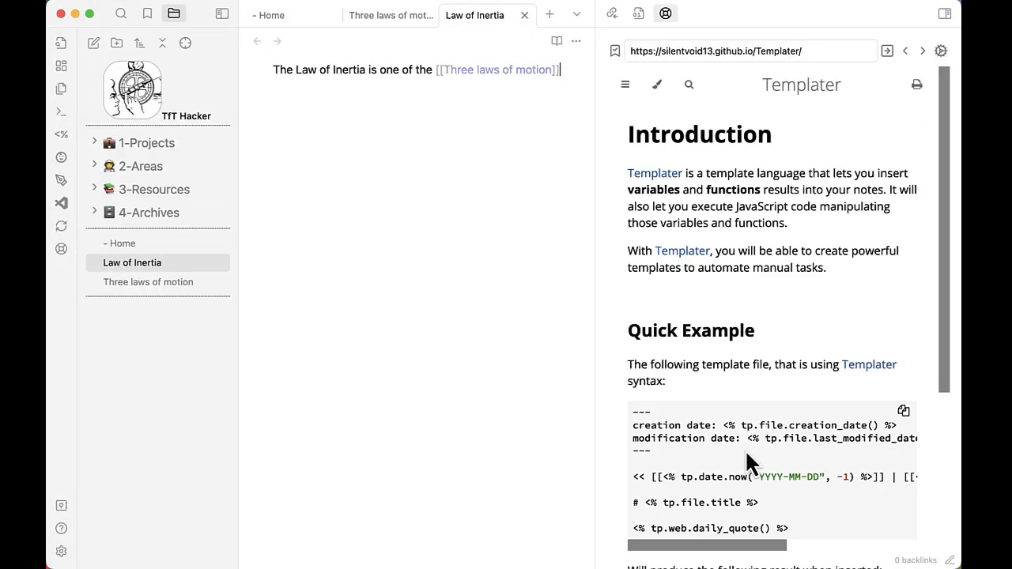
Step: Scroll the Templater documentation past its Quick Example
{"action": "scroll", "scroll_direction": "down", "scroll_amount": 3}
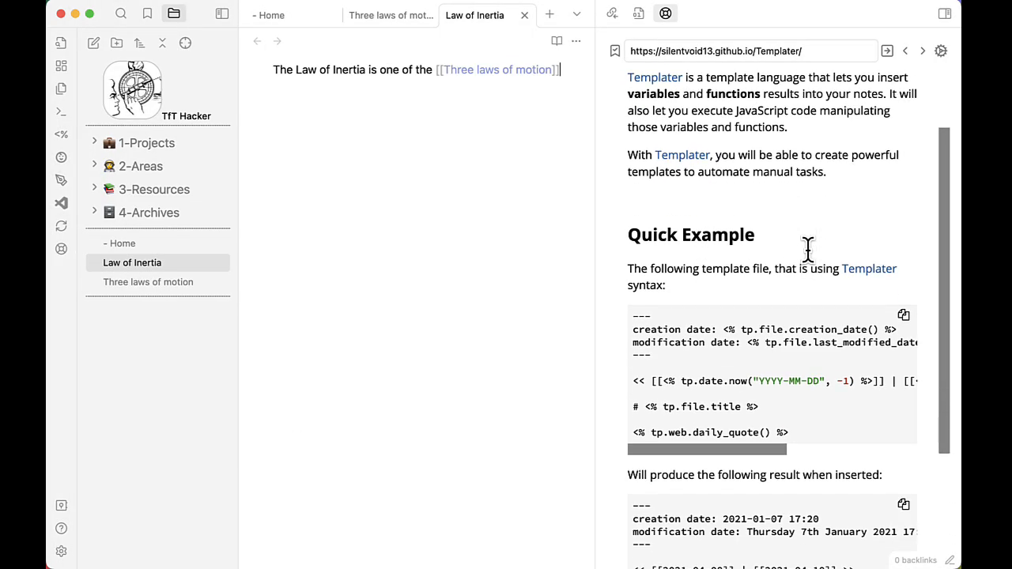
{"action": "scroll", "scroll_direction": "down", "scroll_amount": 3}
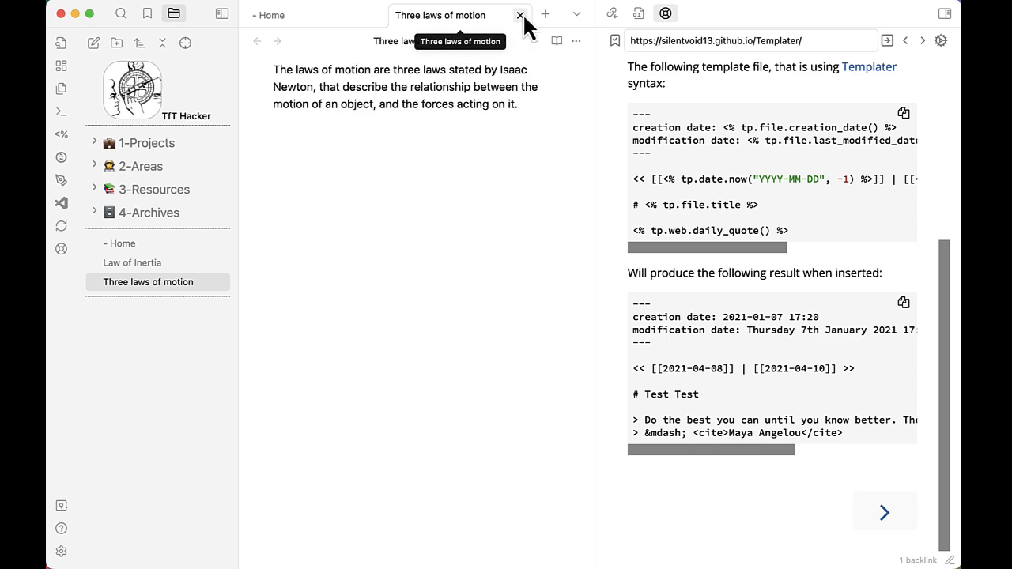
Step: Load the Obsidian42 - BRAT plugin help via the helpmate command, then hide the help sidepane
{"action": "left_click", "coordinate": [520, 15]}
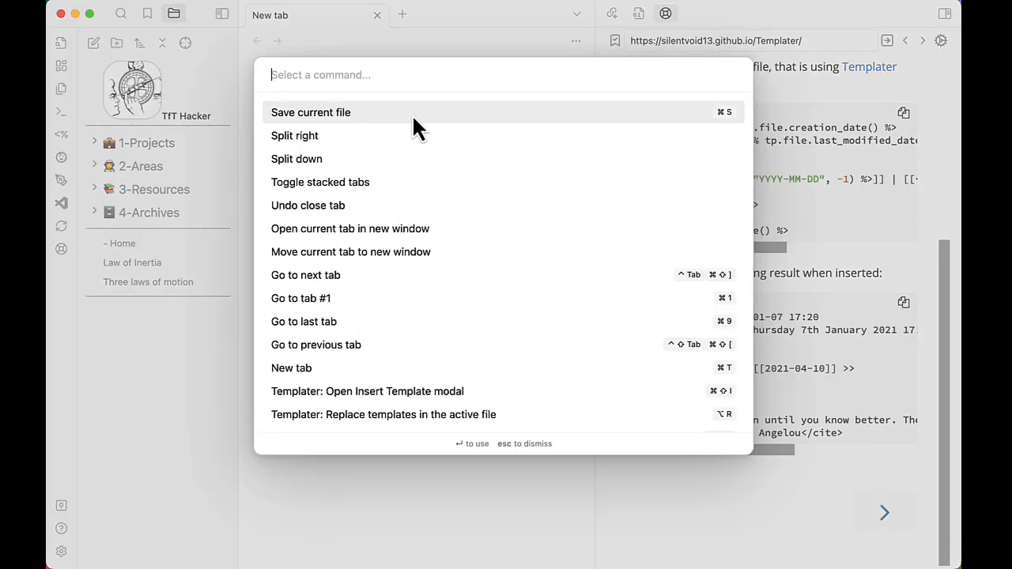
{"action": "type", "text": "helpma"}
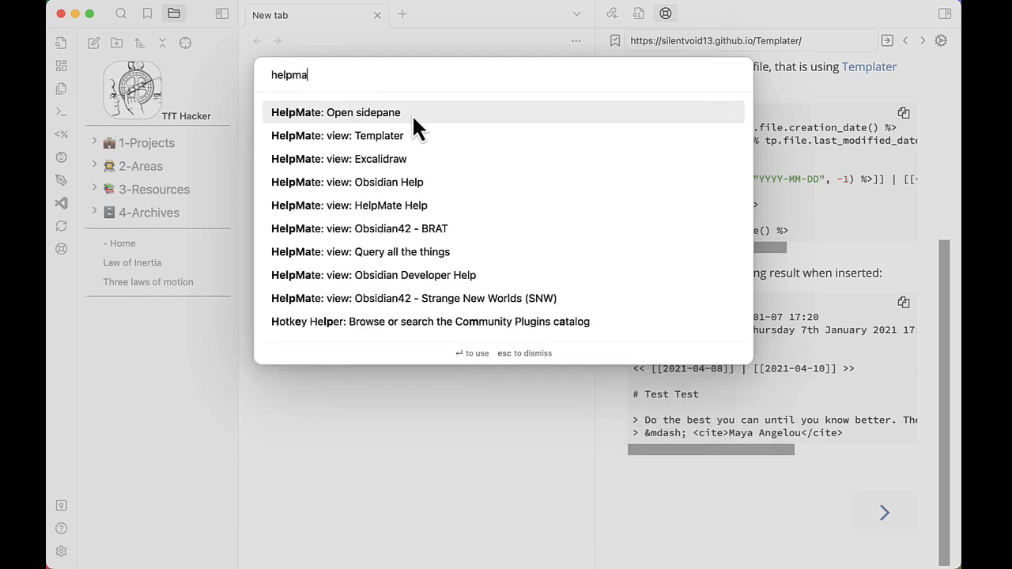
{"action": "type", "text": "te"}
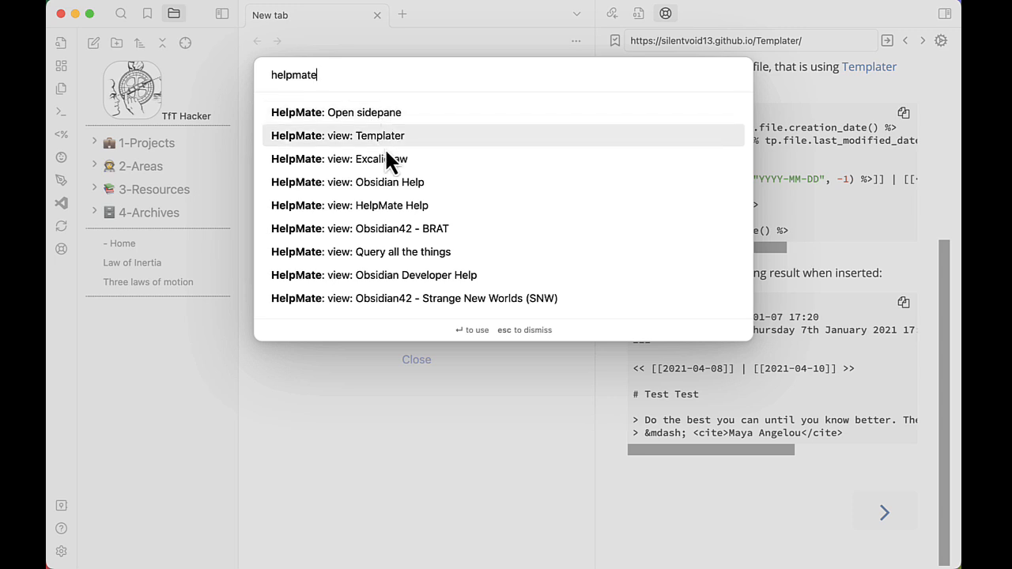
{"action": "mouse_move", "coordinate": [408, 166]}
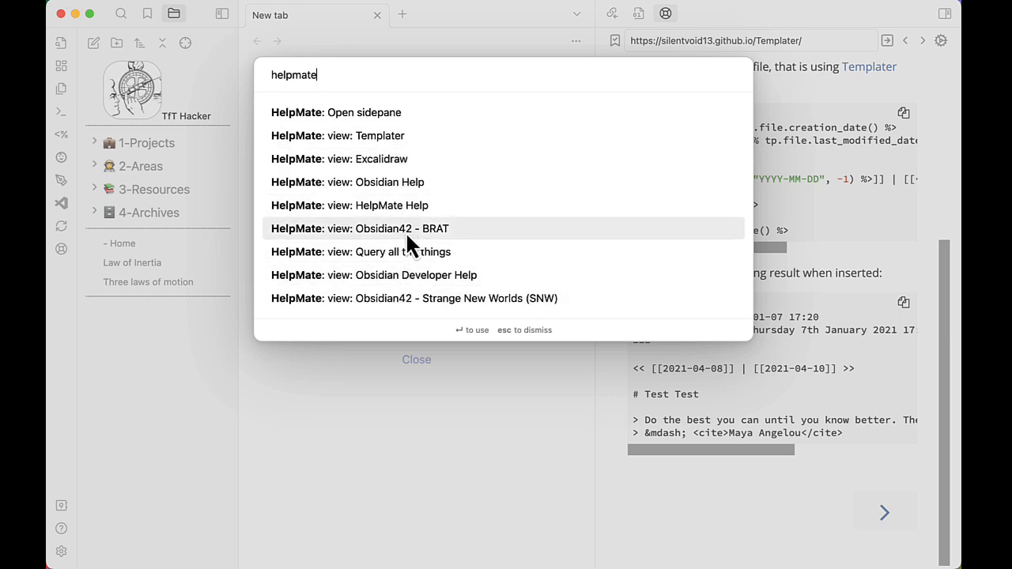
{"action": "mouse_move", "coordinate": [478, 245]}
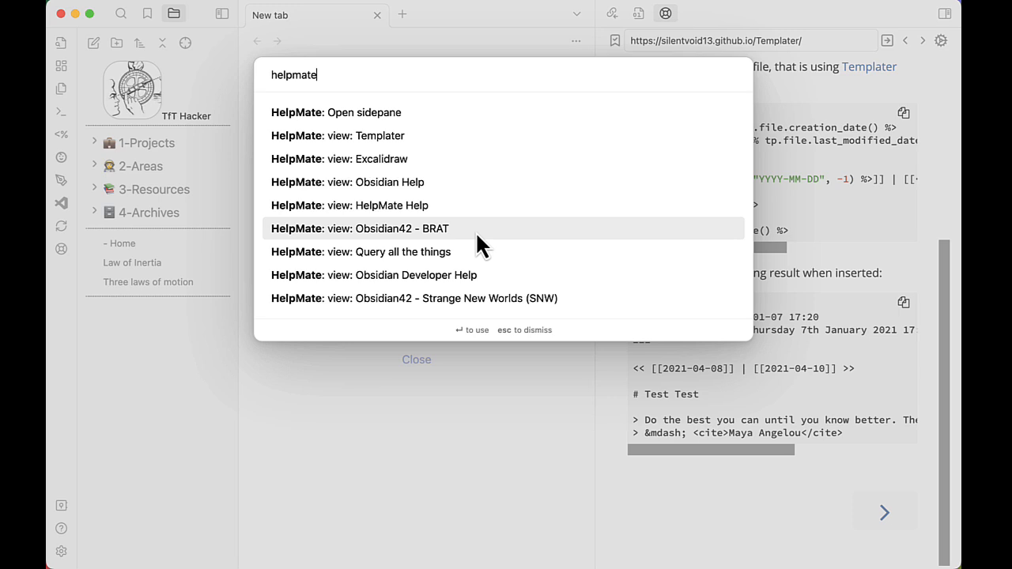
{"action": "left_click", "coordinate": [361, 227]}
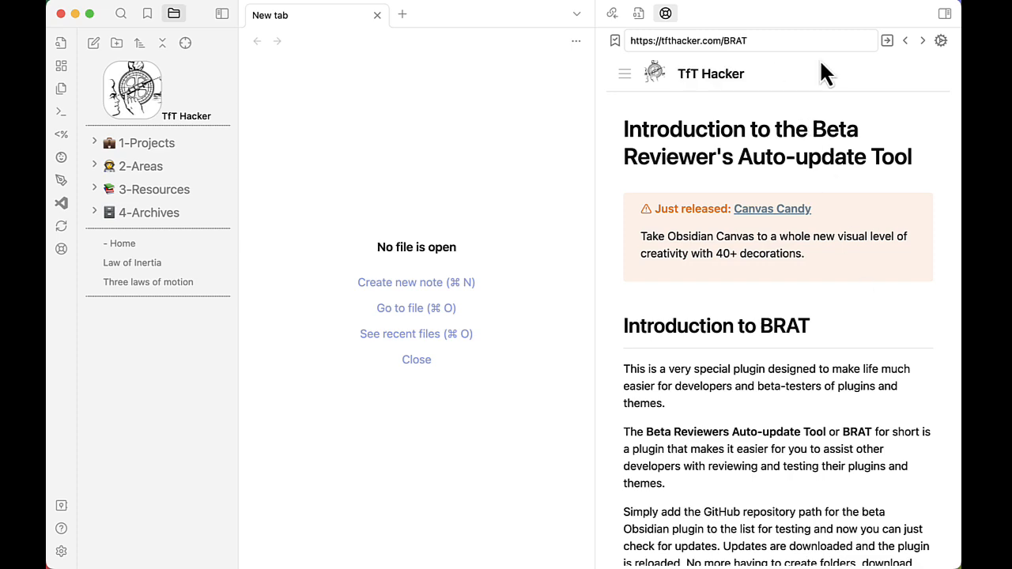
{"action": "left_click", "coordinate": [945, 13]}
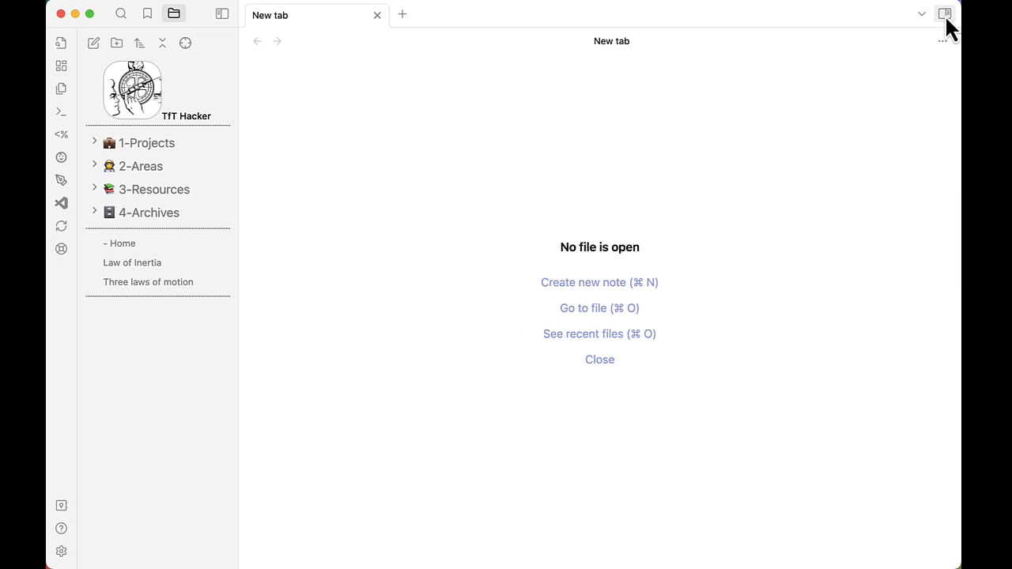
Step: Reopen the help sidepane and create a note embedding the BRAT site via 'Code block from site'
{"action": "left_click", "coordinate": [944, 13]}
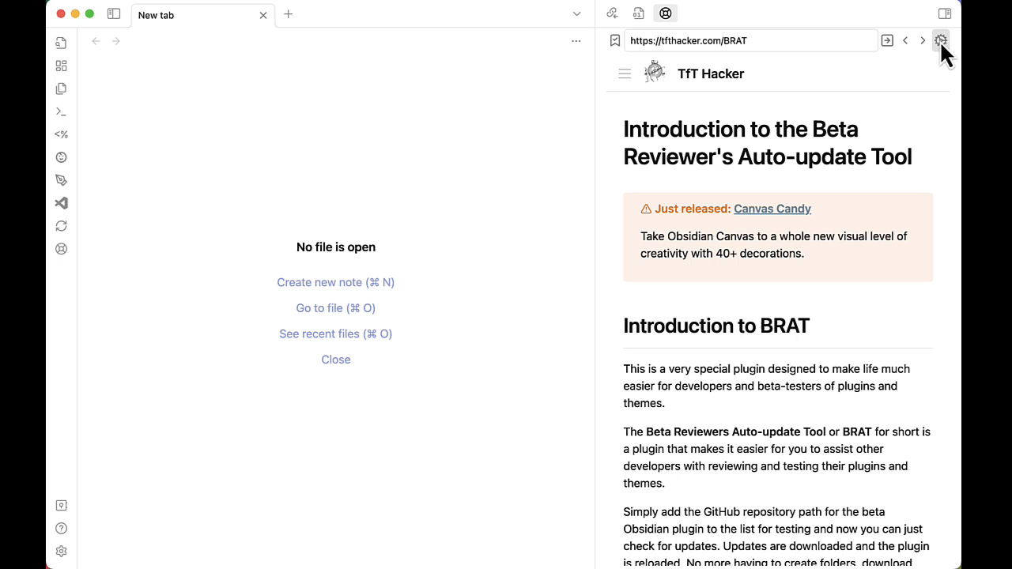
{"action": "left_click", "coordinate": [941, 41]}
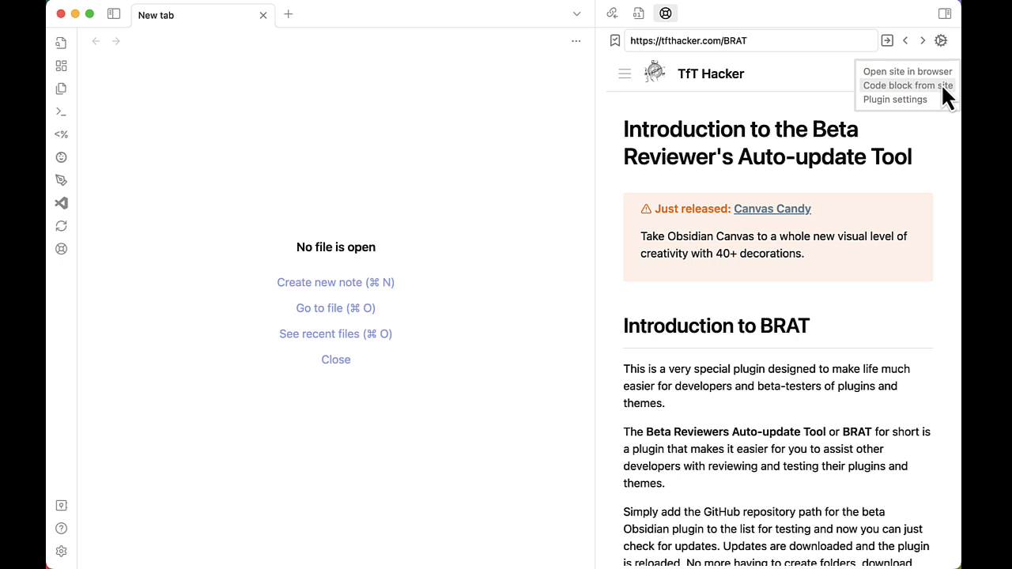
{"action": "left_click", "coordinate": [908, 85]}
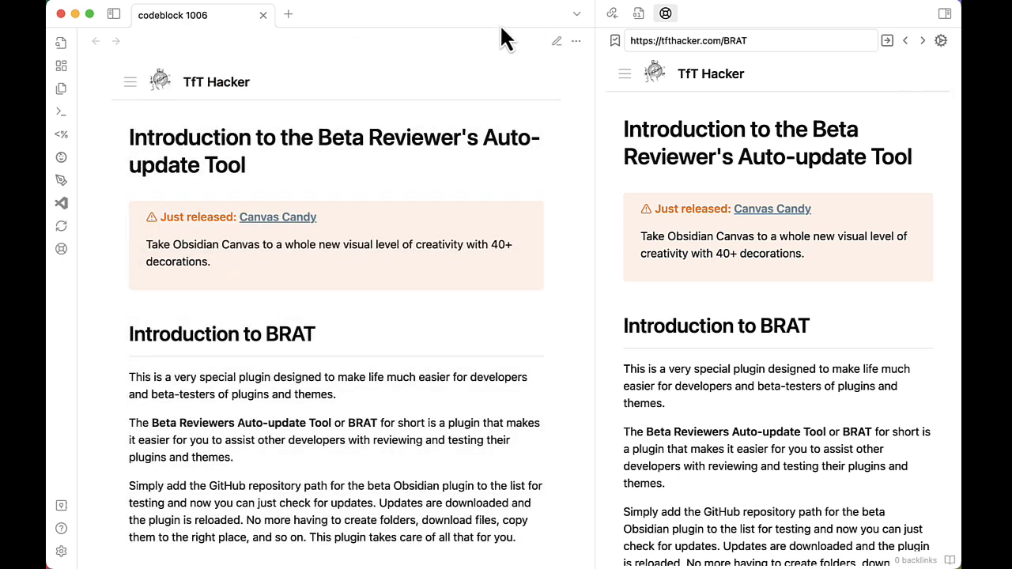
Step: Edit the block's toolbar value to true and load the Query All The Things site in it
{"action": "left_click", "coordinate": [556, 41]}
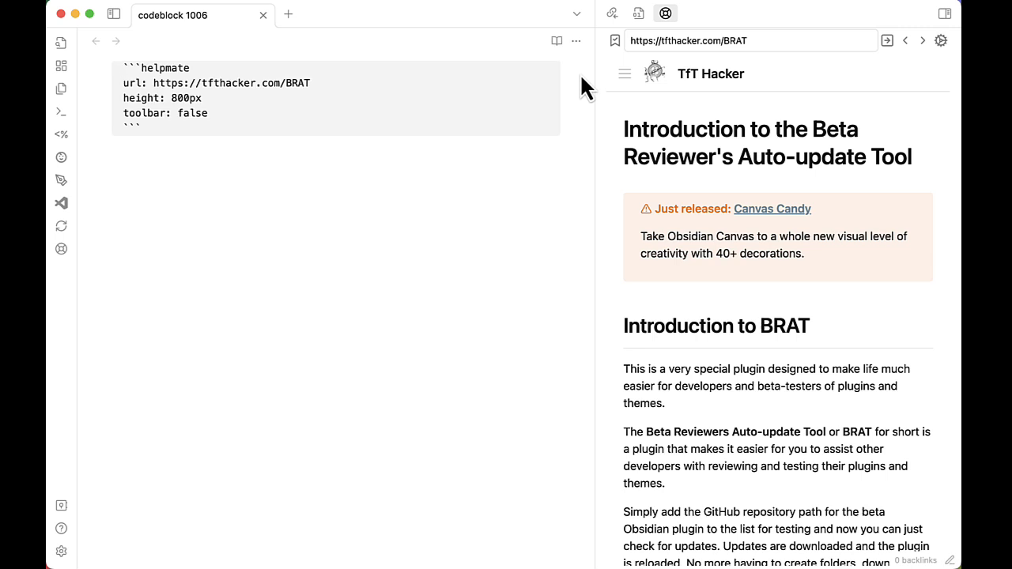
{"action": "left_click", "coordinate": [122, 83]}
{"action": "type", "text": "t"}
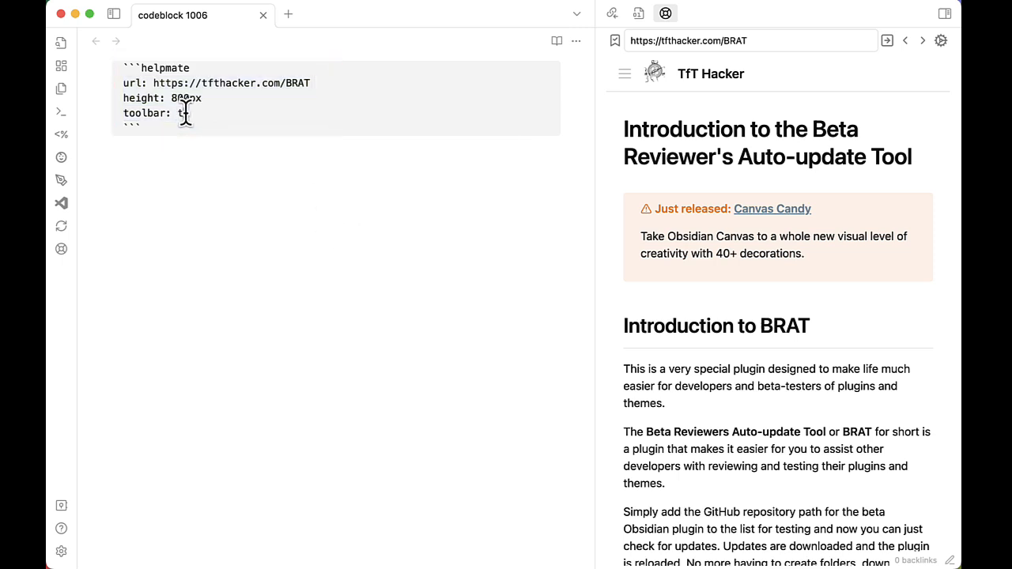
{"action": "type", "text": "rue"}
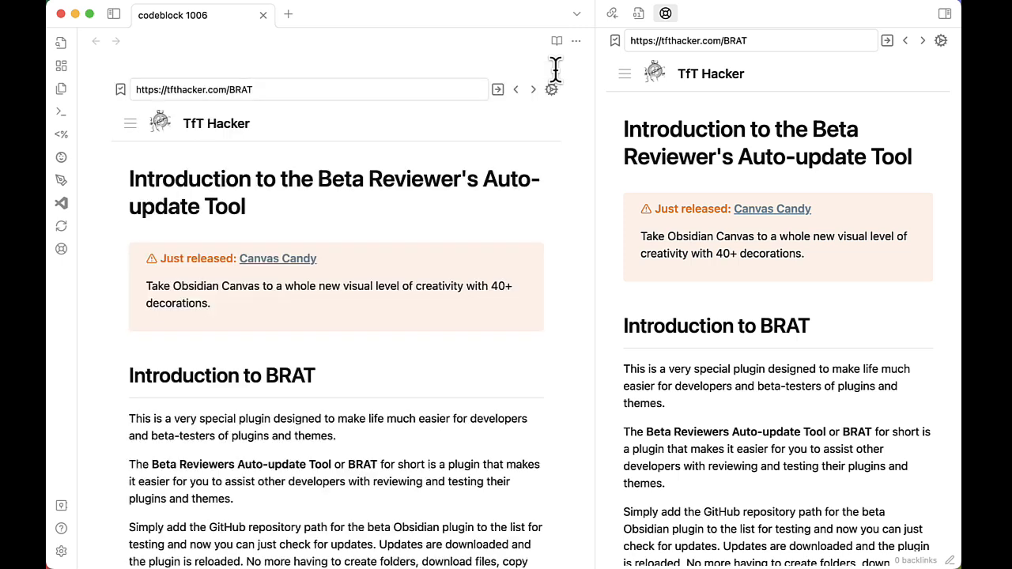
{"action": "mouse_move", "coordinate": [142, 67]}
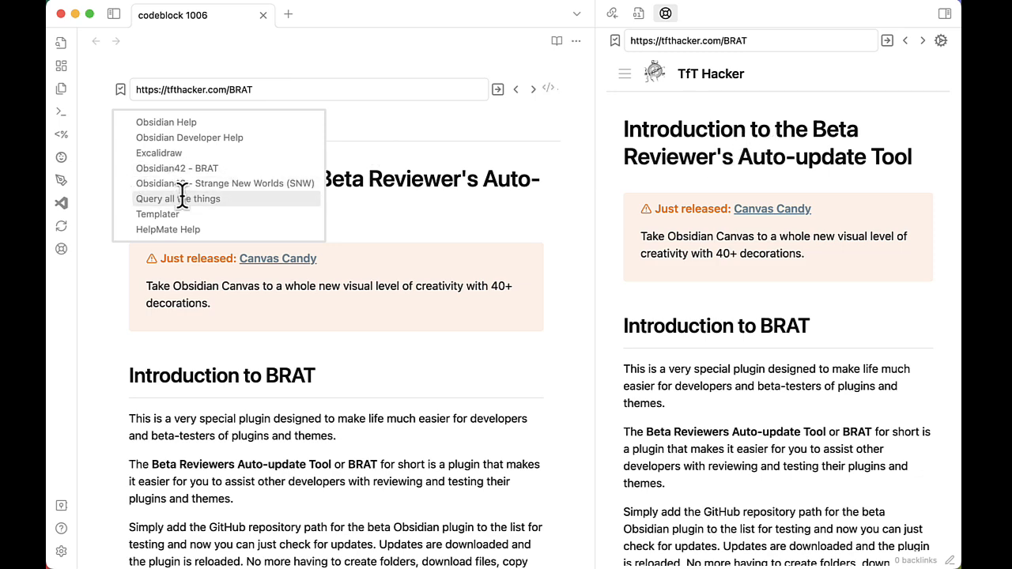
{"action": "left_click", "coordinate": [177, 199]}
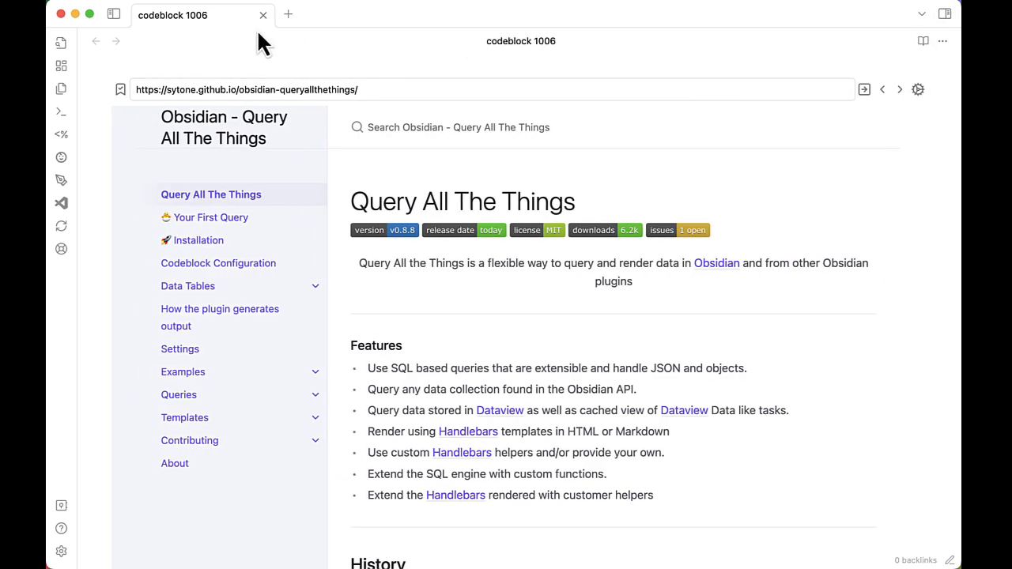
Step: Send the codeblock 1006 note to a floating window via 'Open in Hover Editor'
{"action": "right_click", "coordinate": [172, 16]}
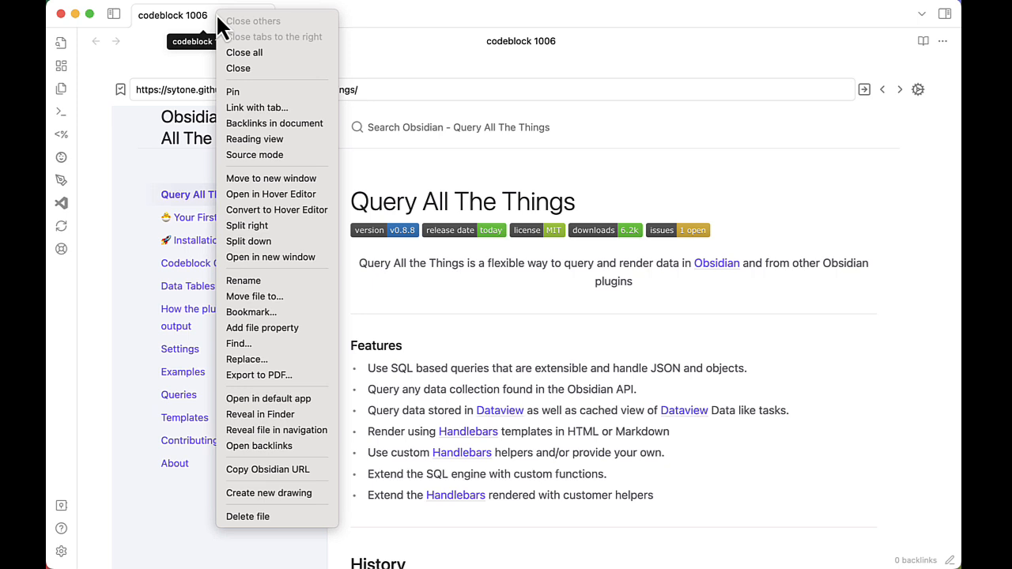
{"action": "mouse_move", "coordinate": [272, 194]}
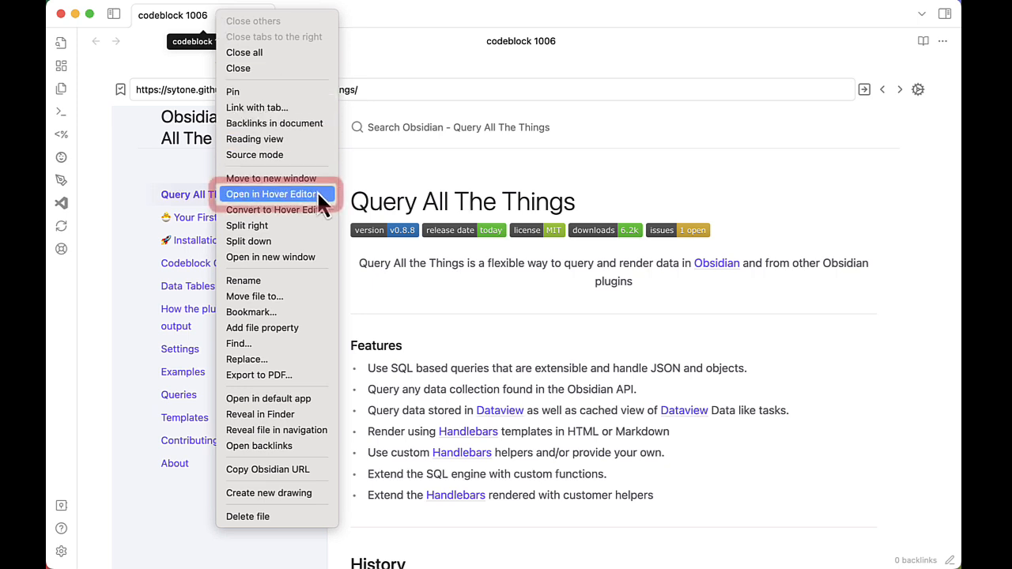
{"action": "left_click", "coordinate": [272, 194]}
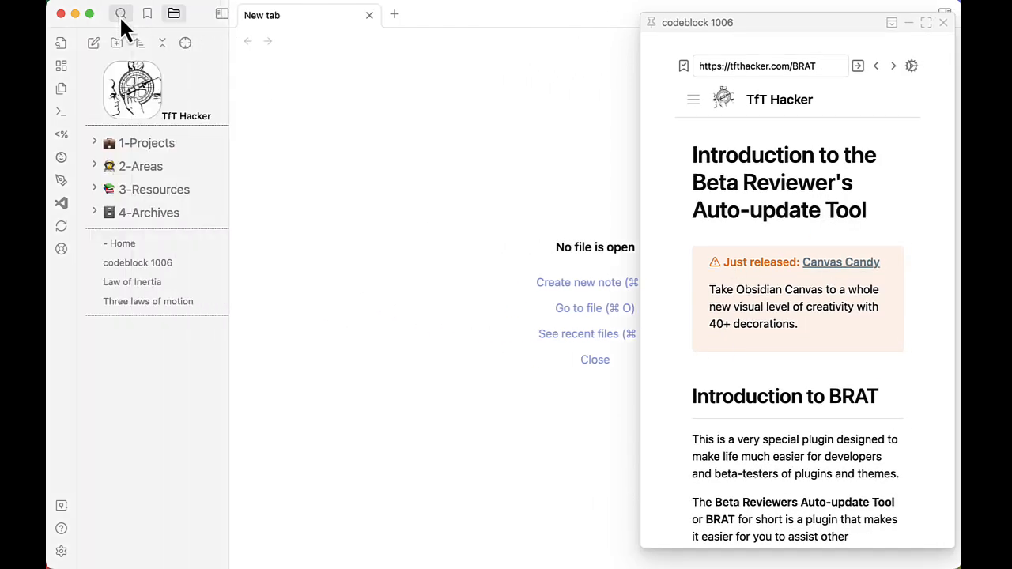
Step: Open the Home note, browse the HelpMate Help site's navigation in the hover window, then close it
{"action": "left_click", "coordinate": [123, 244]}
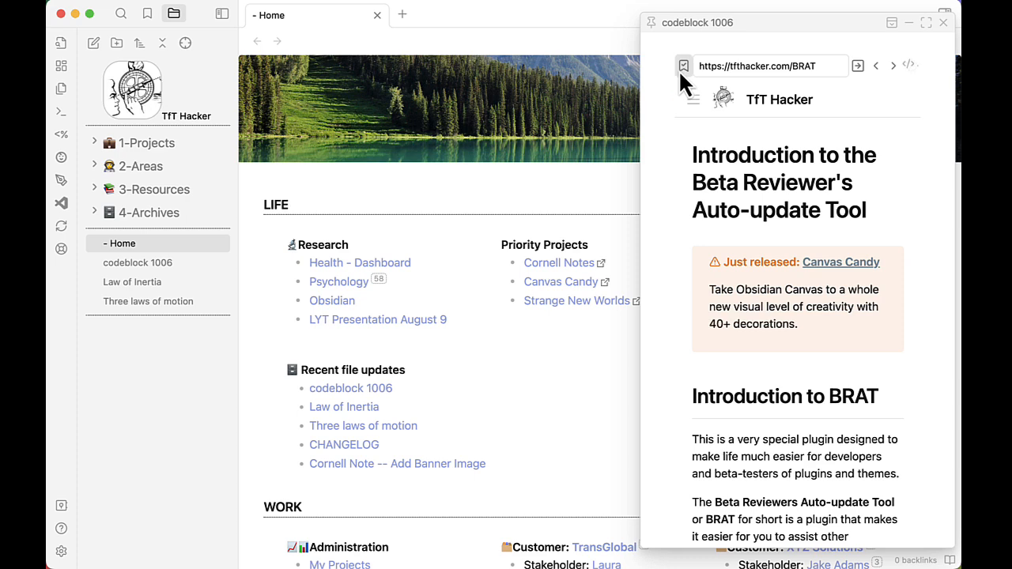
{"action": "left_click", "coordinate": [683, 66]}
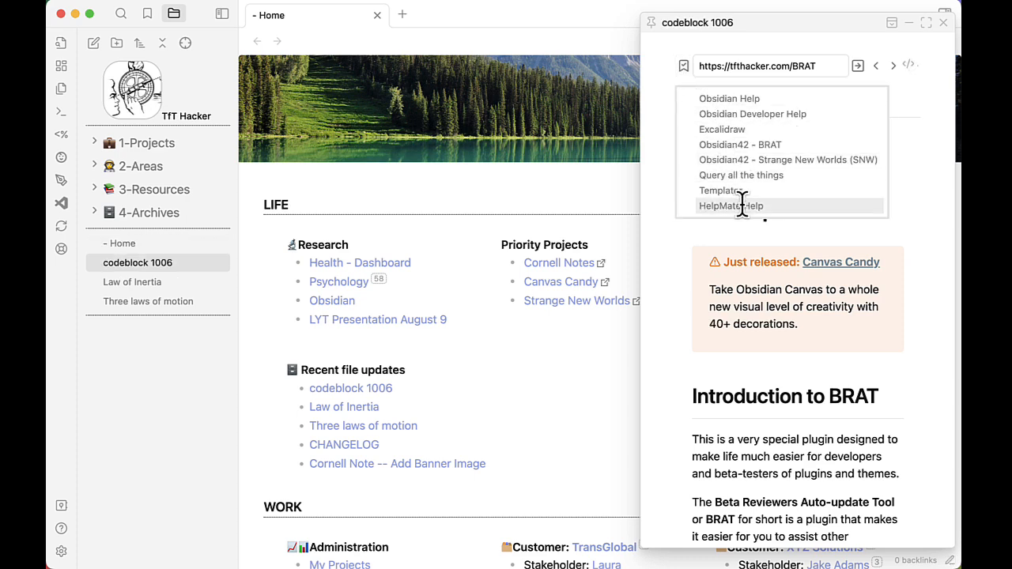
{"action": "left_click", "coordinate": [730, 205]}
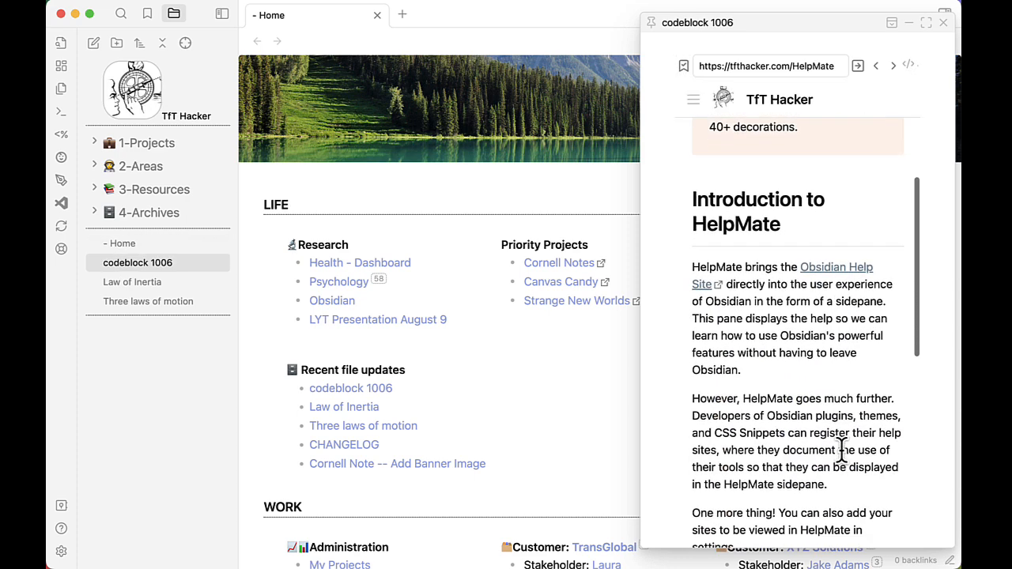
{"action": "left_click", "coordinate": [693, 98]}
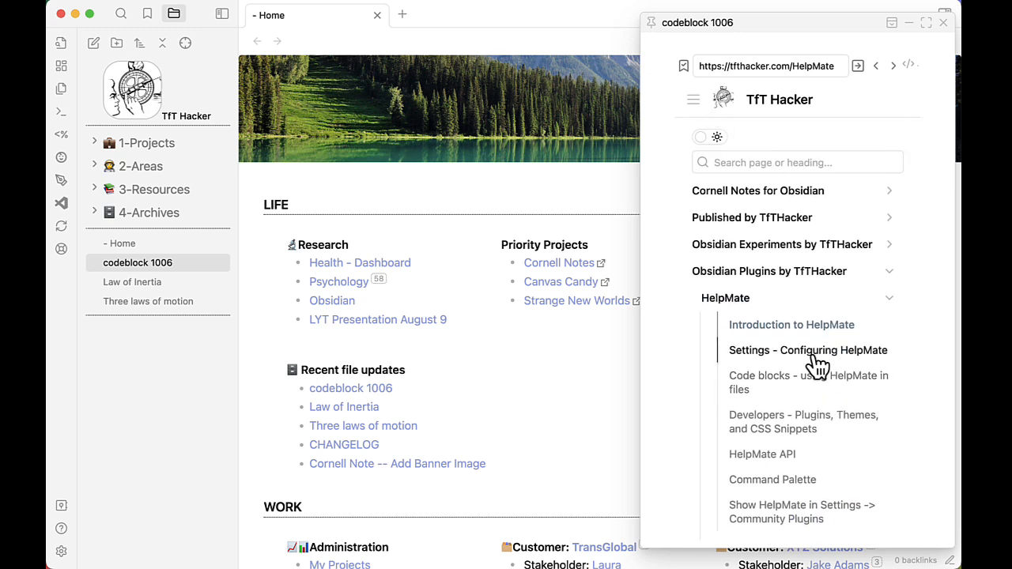
{"action": "scroll", "scroll_direction": "down", "scroll_amount": 3}
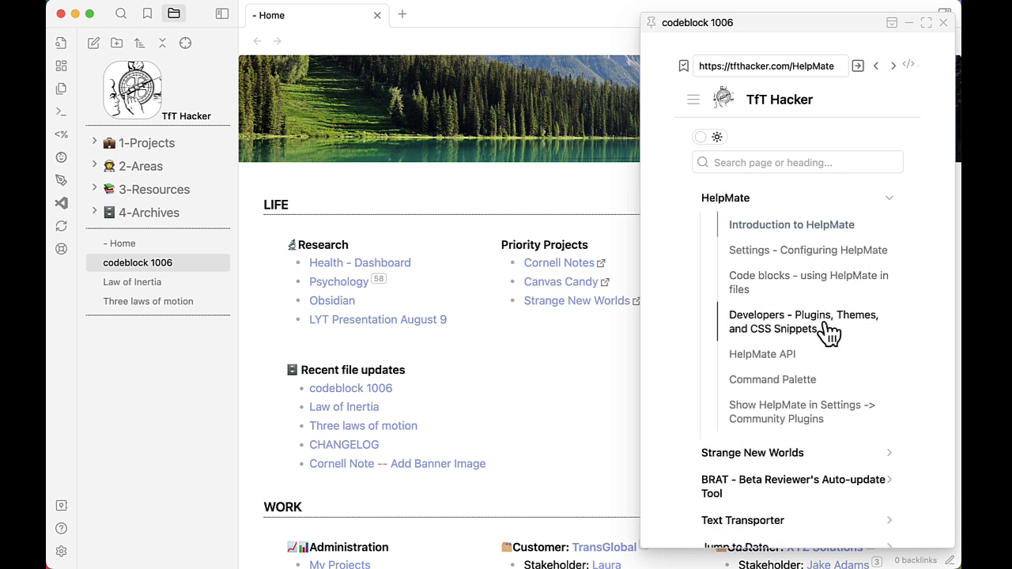
{"action": "mouse_move", "coordinate": [862, 326]}
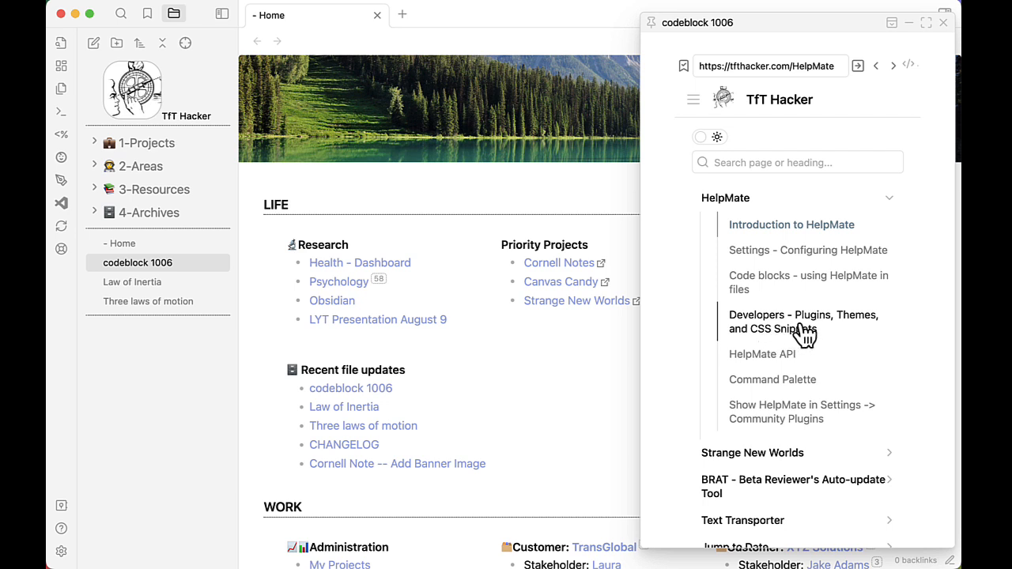
{"action": "mouse_move", "coordinate": [809, 332]}
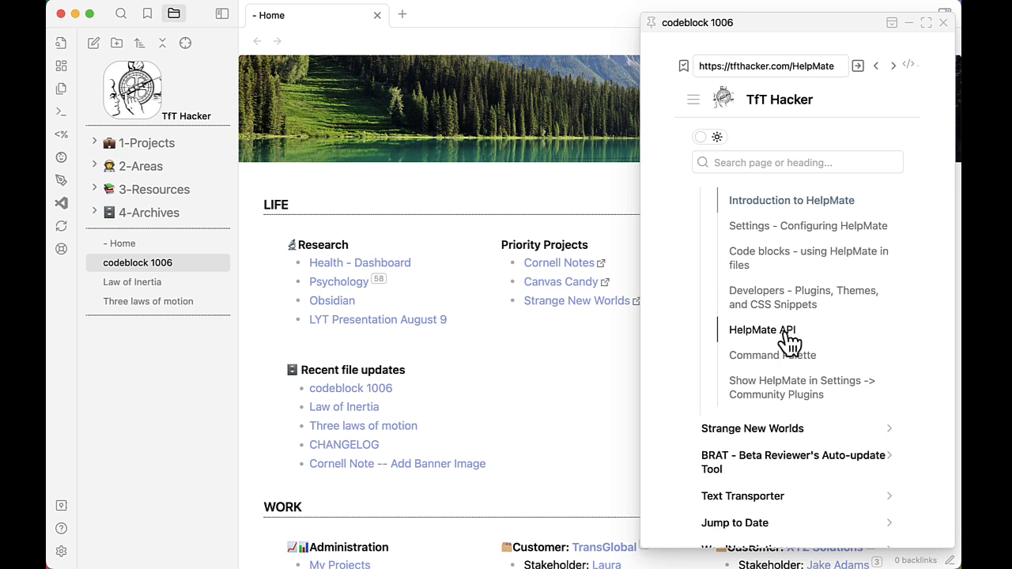
{"action": "mouse_move", "coordinate": [794, 348]}
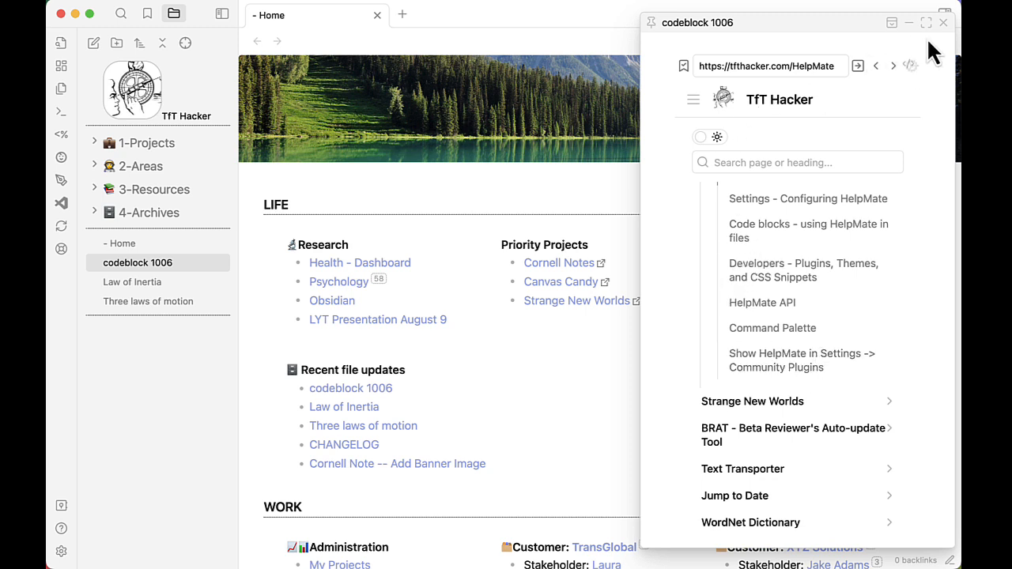
{"action": "left_click", "coordinate": [942, 22]}
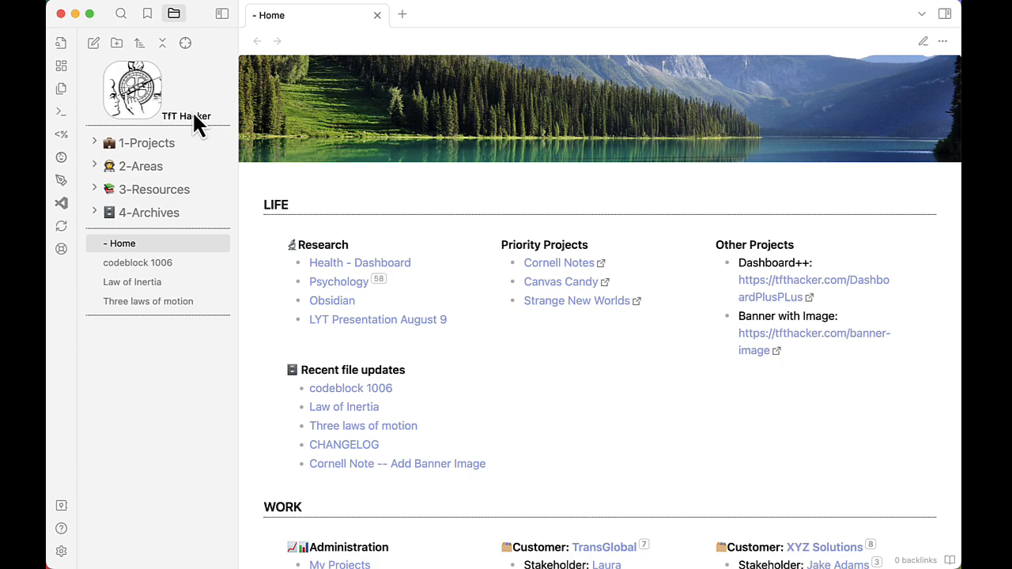